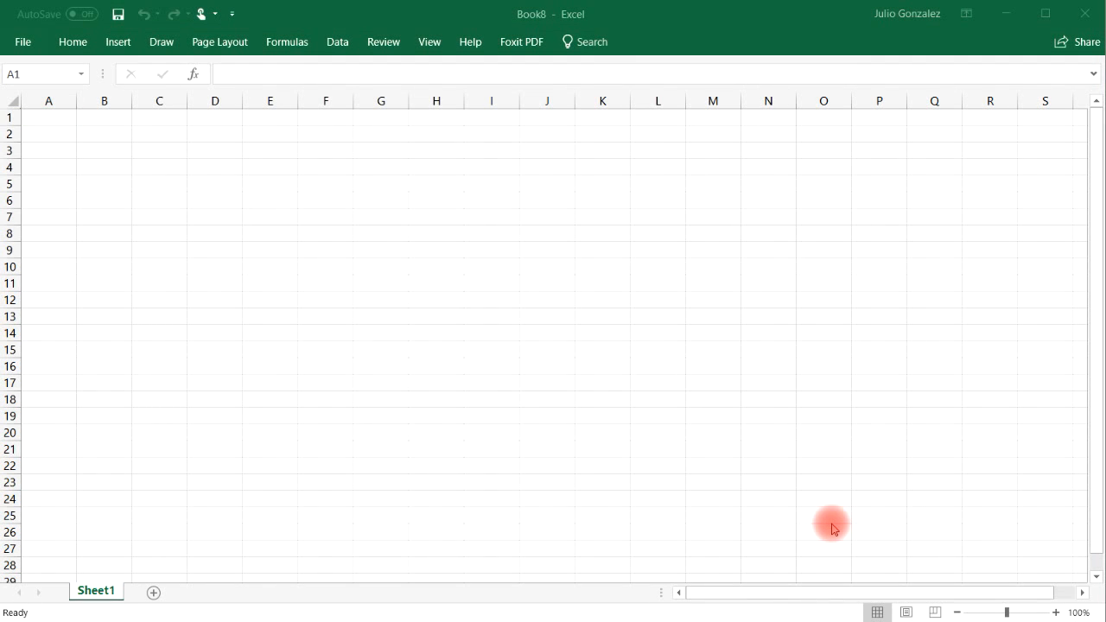
{"action": "mouse_move", "coordinate": [270, 241]}
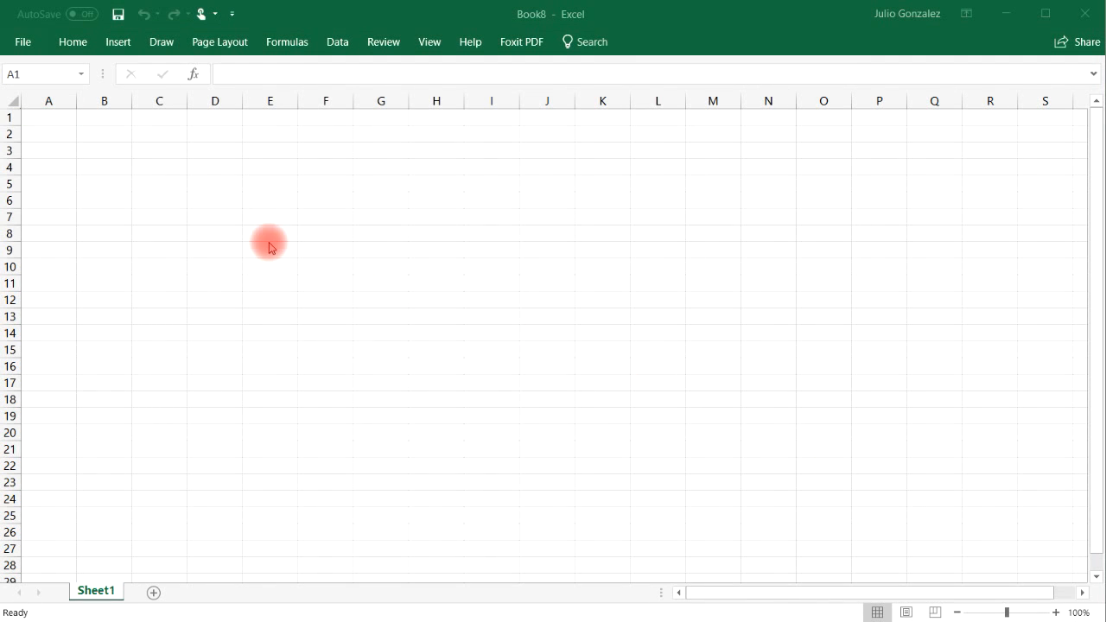
{"action": "mouse_move", "coordinate": [49, 117]}
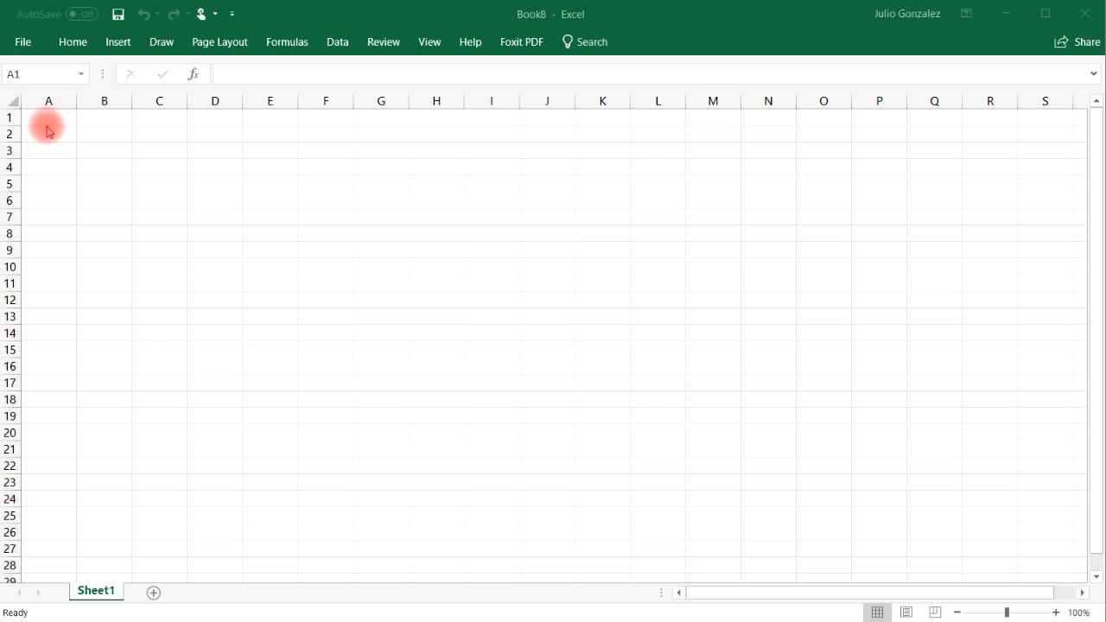
- Head columns A and B with x and y, and fill x values 1 through 10 below
{"action": "left_click", "coordinate": [48, 118]}
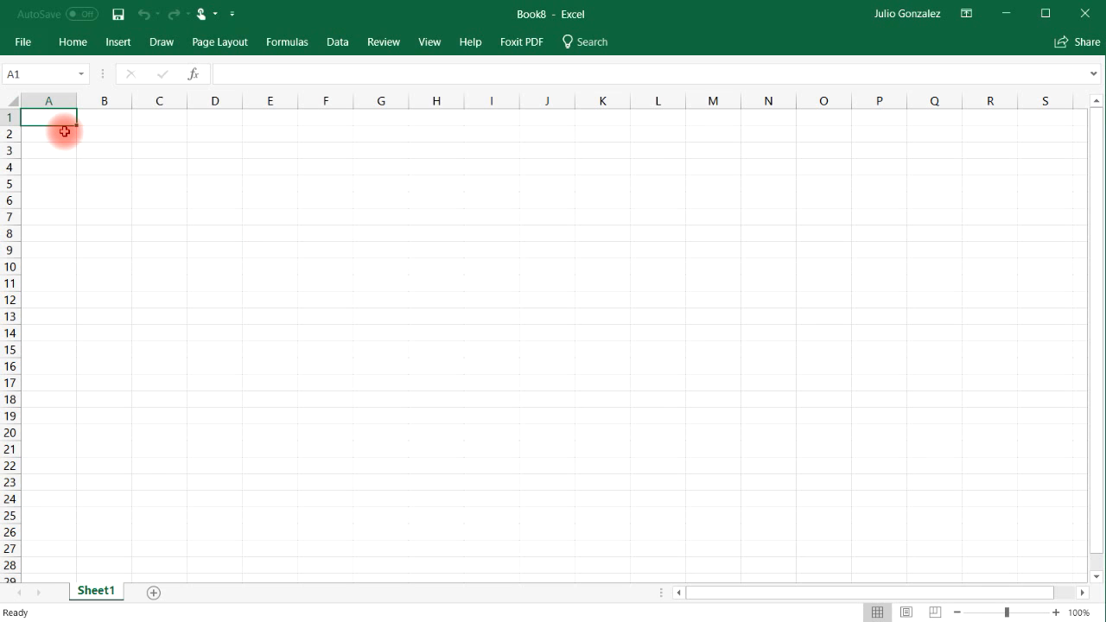
{"action": "type", "text": "x"}
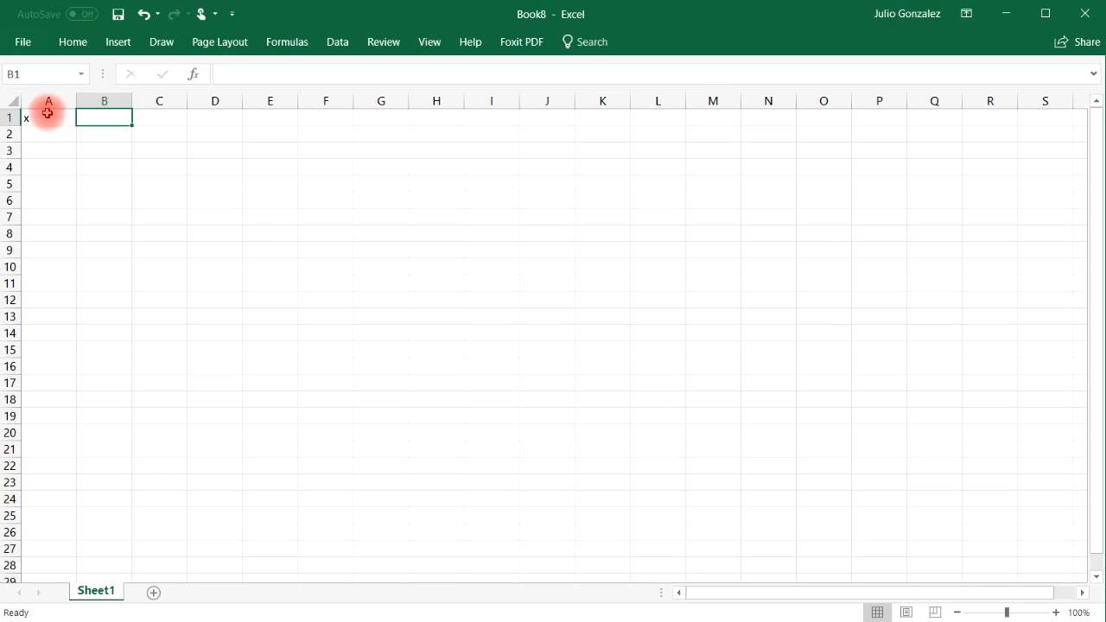
{"action": "type", "text": "y"}
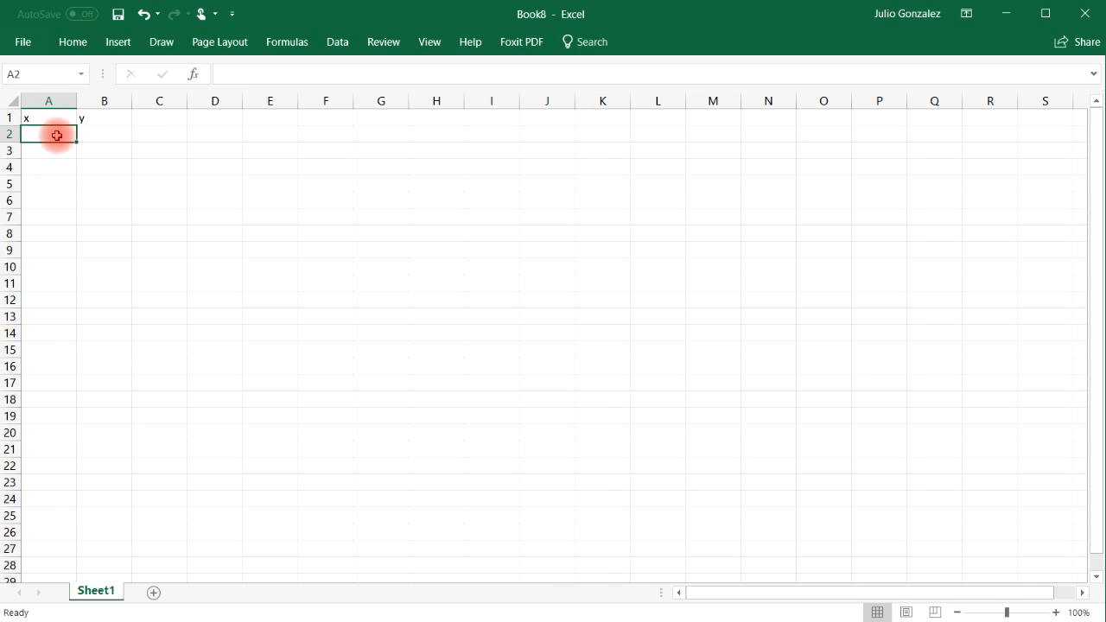
{"action": "type", "text": "1"}
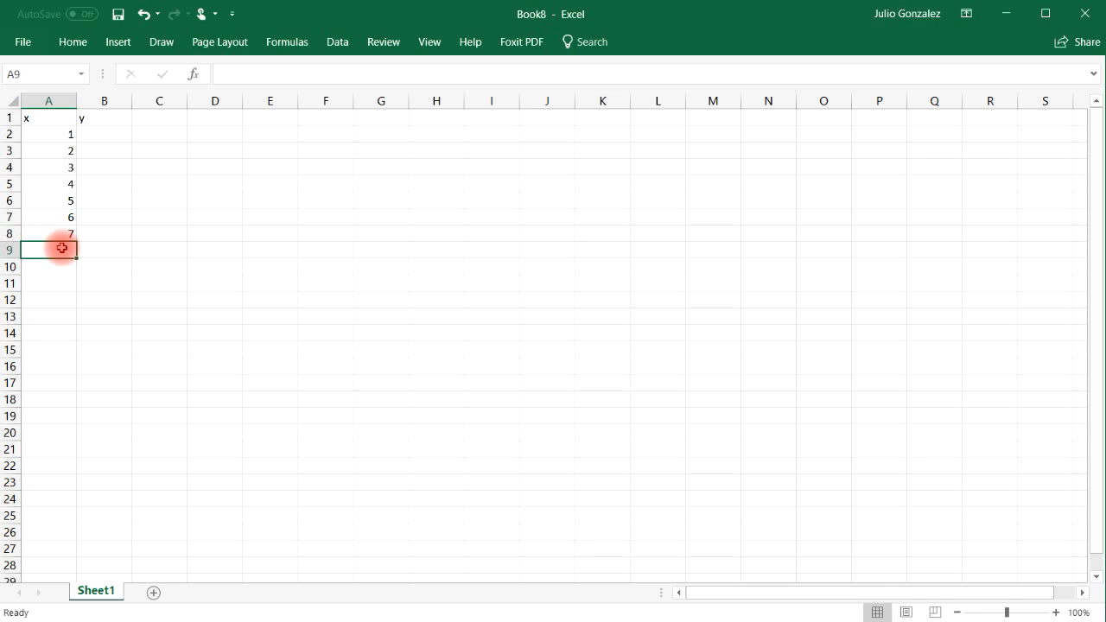
{"action": "type", "text": "9"}
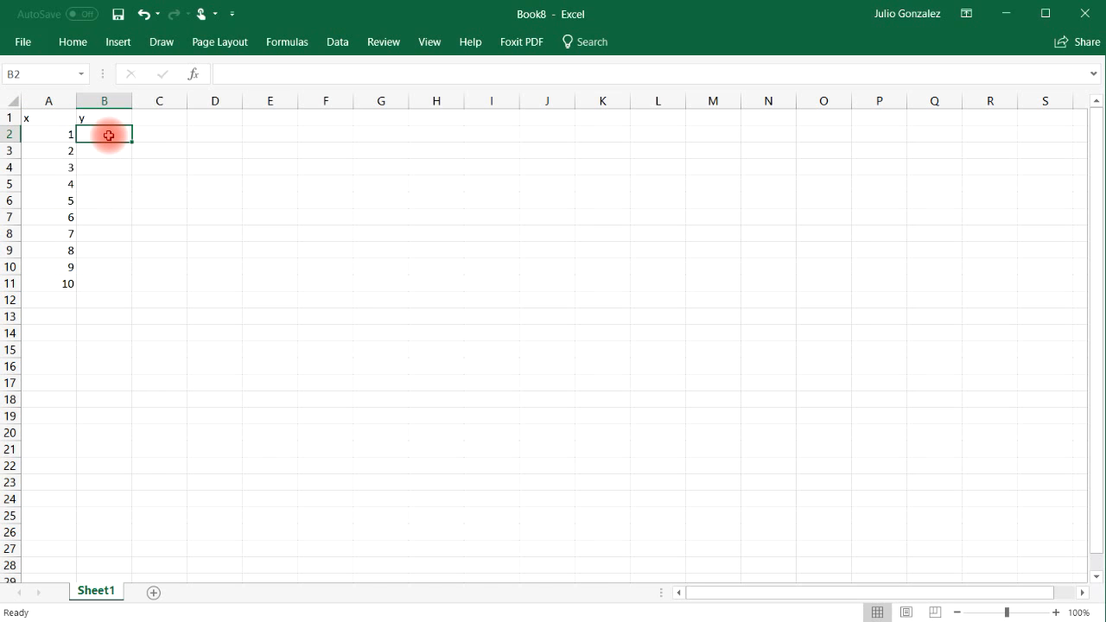
- Enter the ten y values 1.59, 2.87 … 11.75, 13.12 in B2:B11
{"action": "type", "text": "1.59"}
{"action": "left_click", "coordinate": [103, 150]}
{"action": "type", "text": "2.87"}
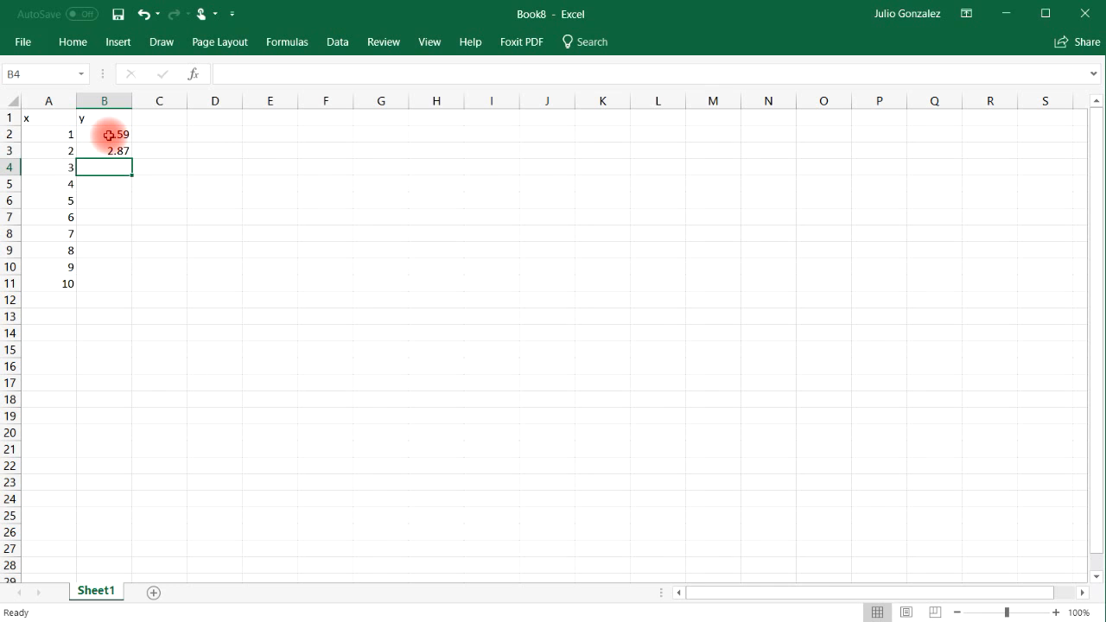
{"action": "type", "text": "4.15"}
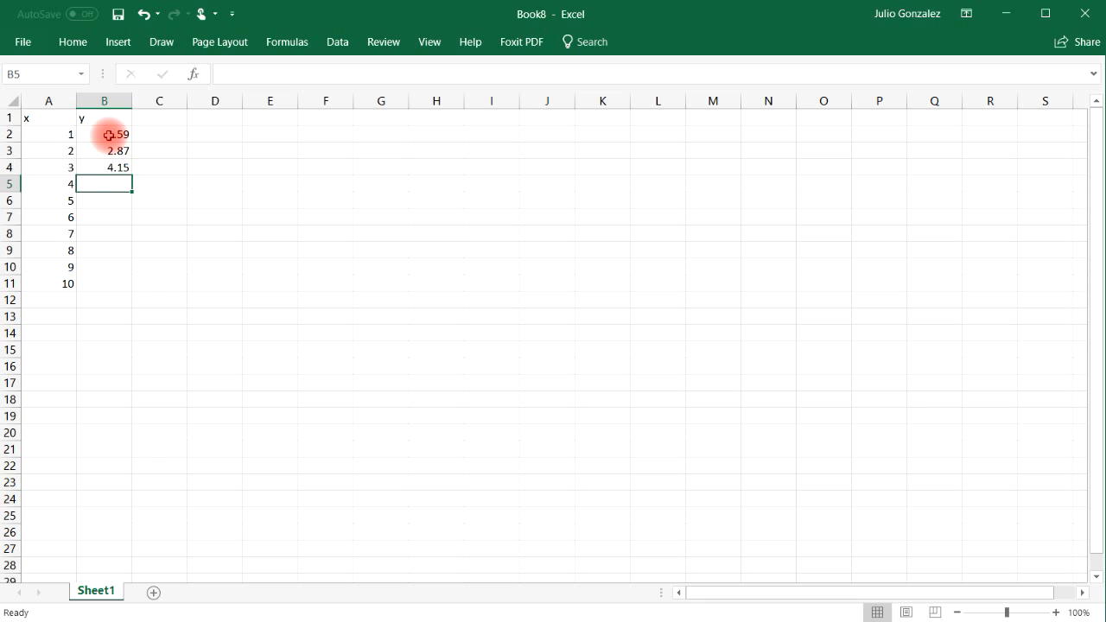
{"action": "type", "text": "5.33"}
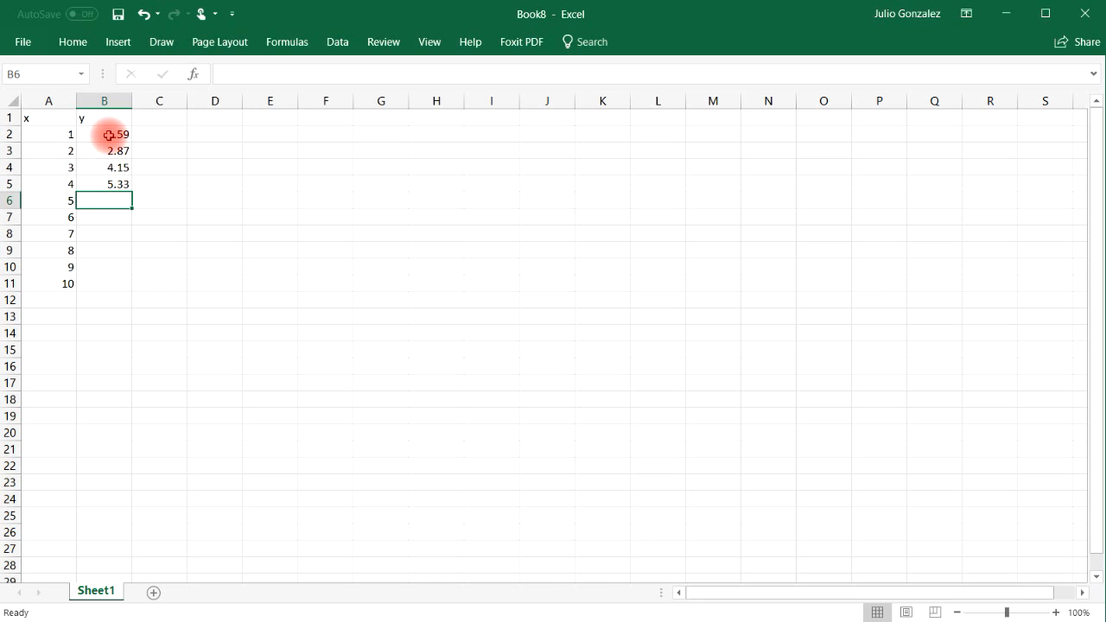
{"action": "type", "text": "6.61"}
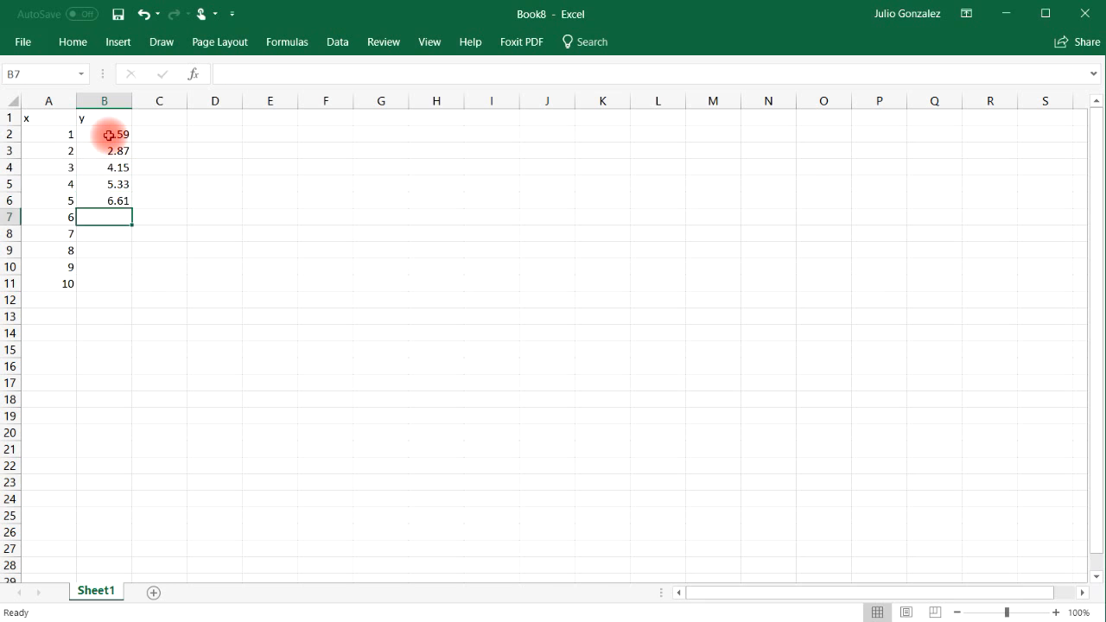
{"action": "type", "text": "7.99"}
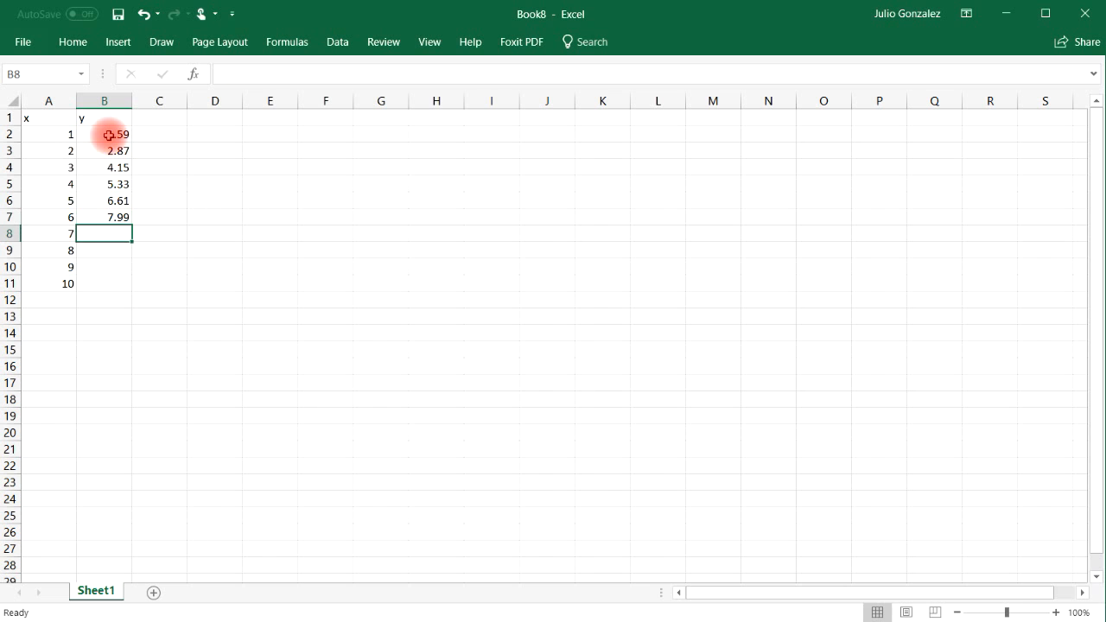
{"action": "type", "text": "9.02"}
{"action": "left_click", "coordinate": [104, 250]}
{"action": "type", "text": "10.3"}
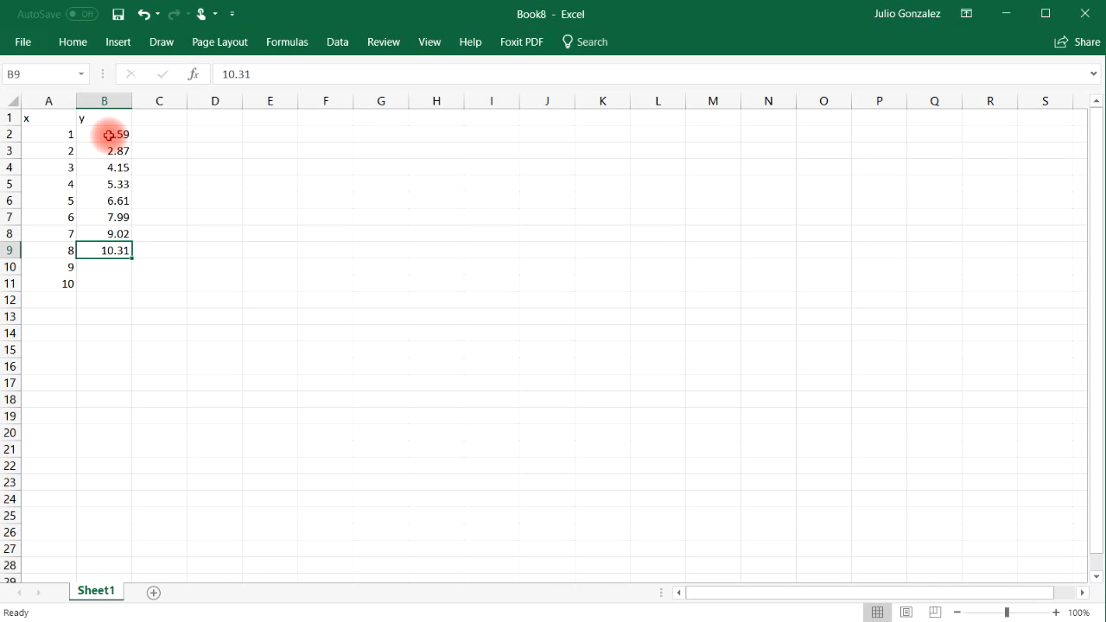
{"action": "type", "text": "11.75"}
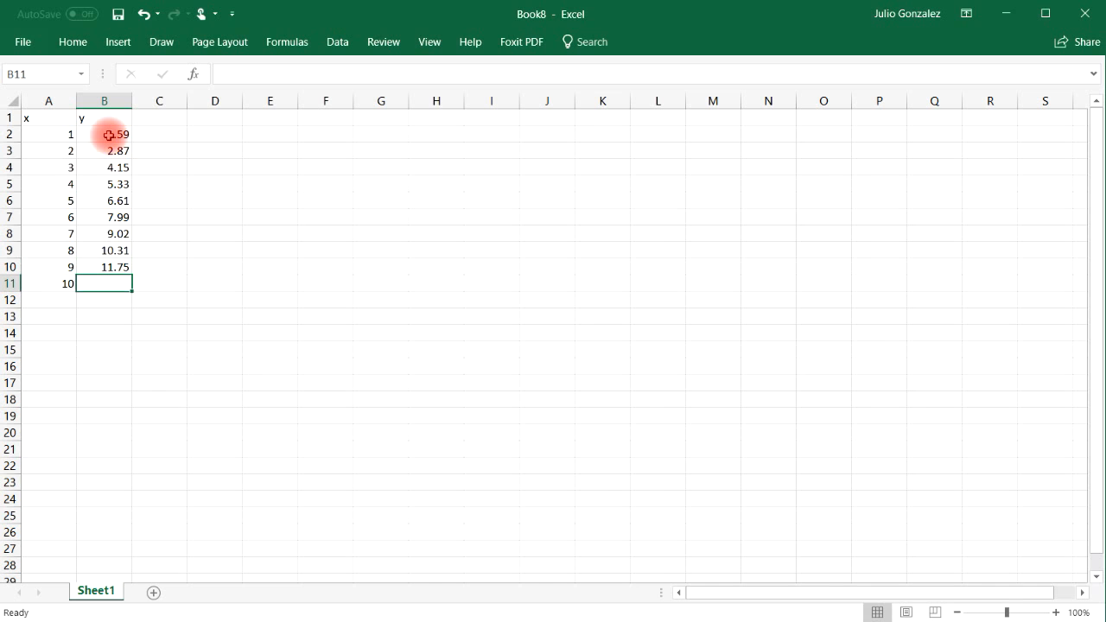
{"action": "type", "text": "13.12"}
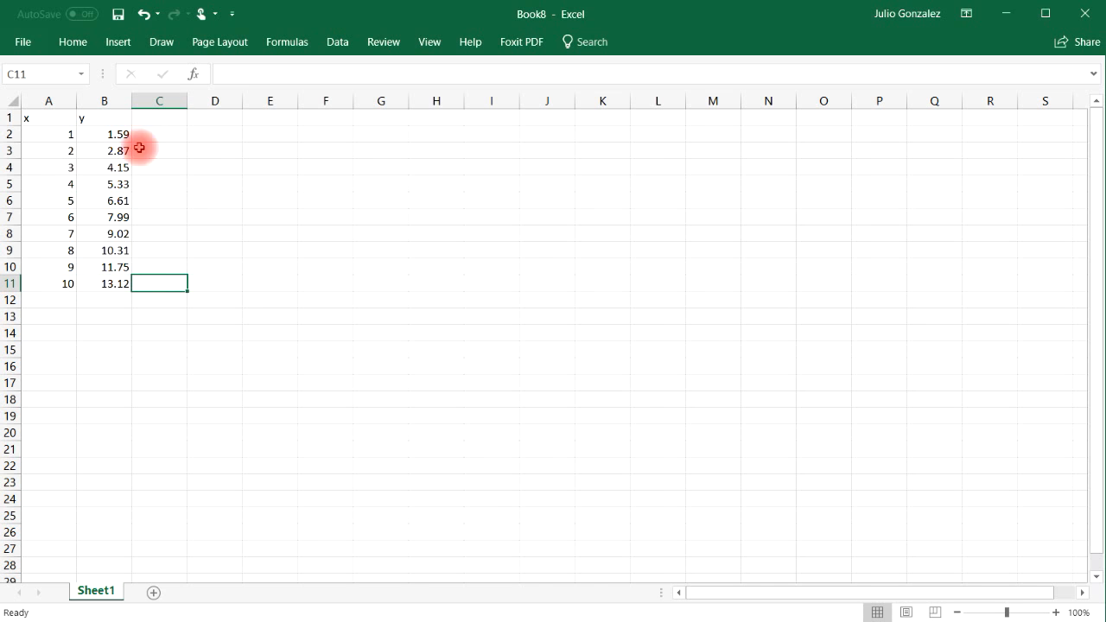
{"action": "mouse_move", "coordinate": [181, 239]}
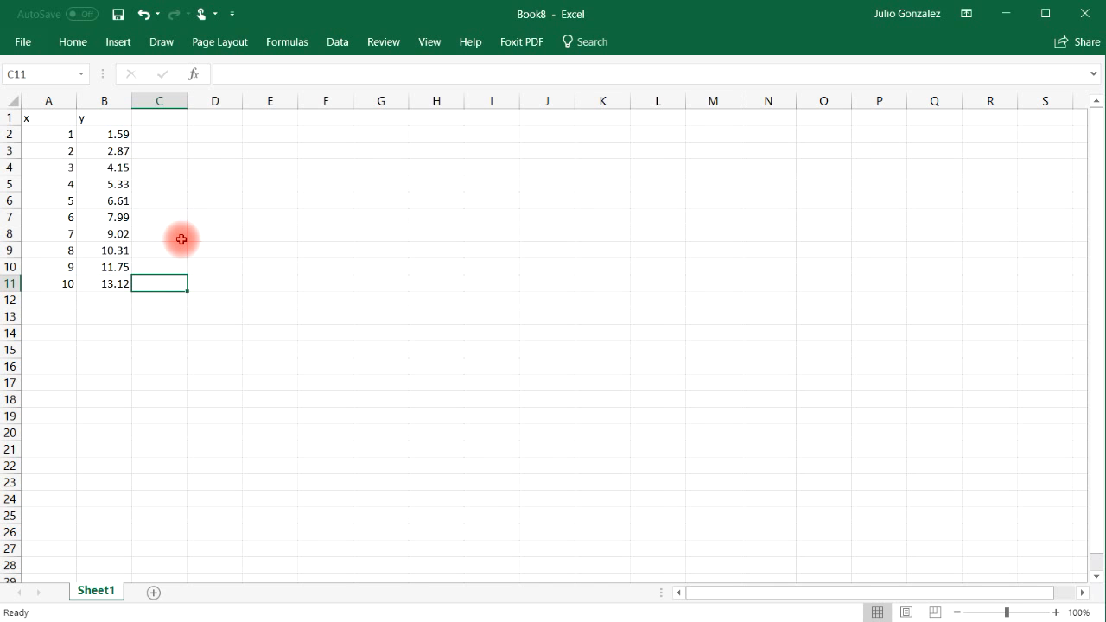
{"action": "mouse_move", "coordinate": [89, 167]}
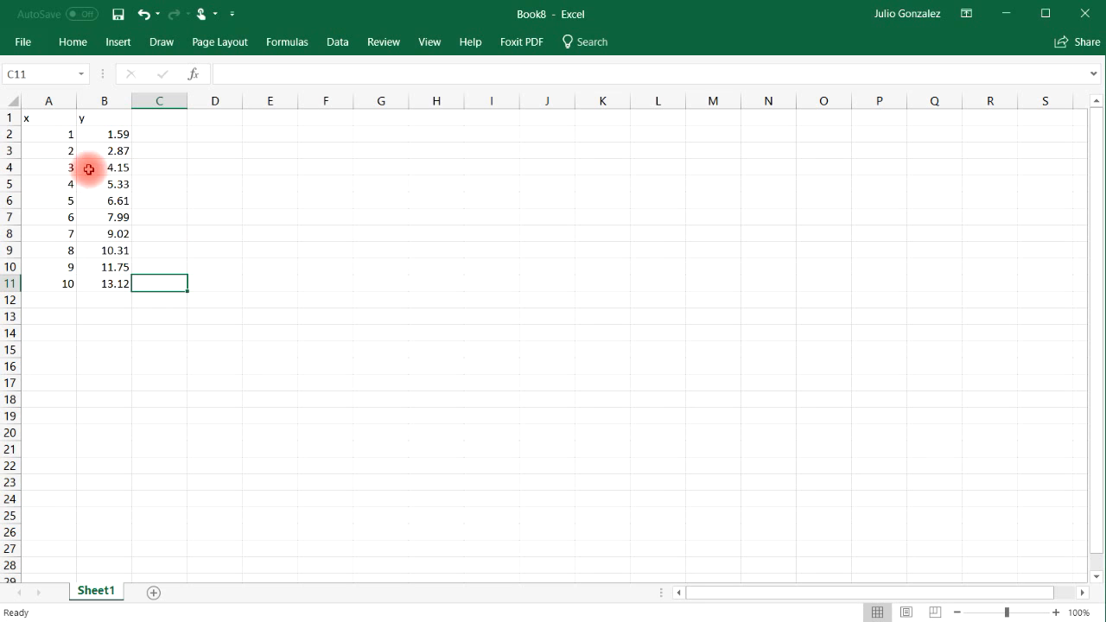
{"action": "mouse_move", "coordinate": [118, 201]}
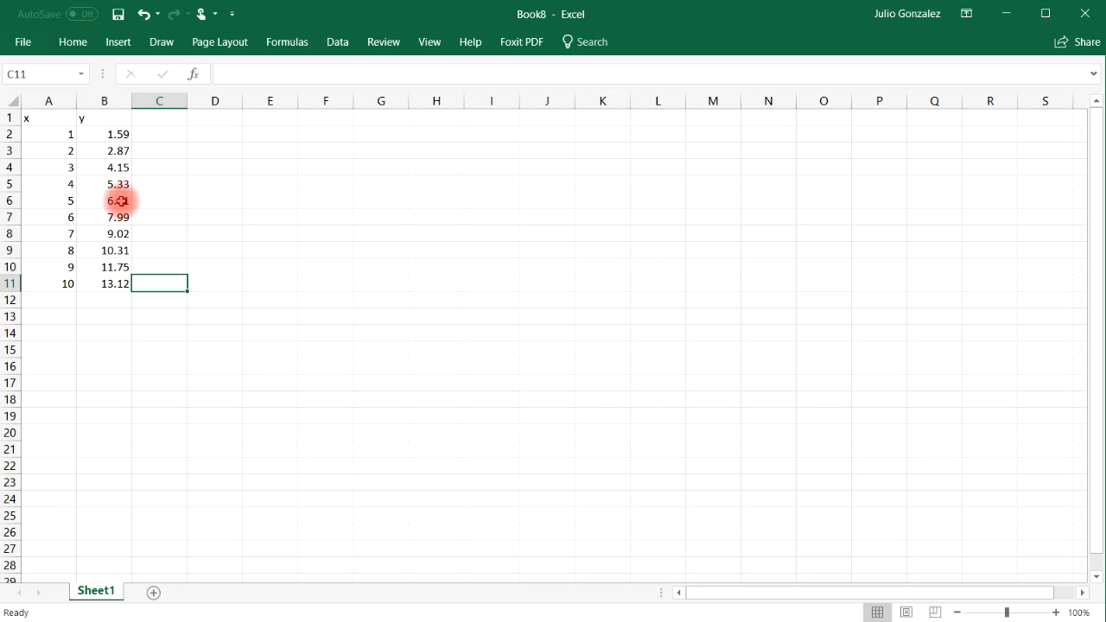
- Label A13 'Slope:' and A14 'Y-intercept:' below the data table
{"action": "left_click", "coordinate": [104, 315]}
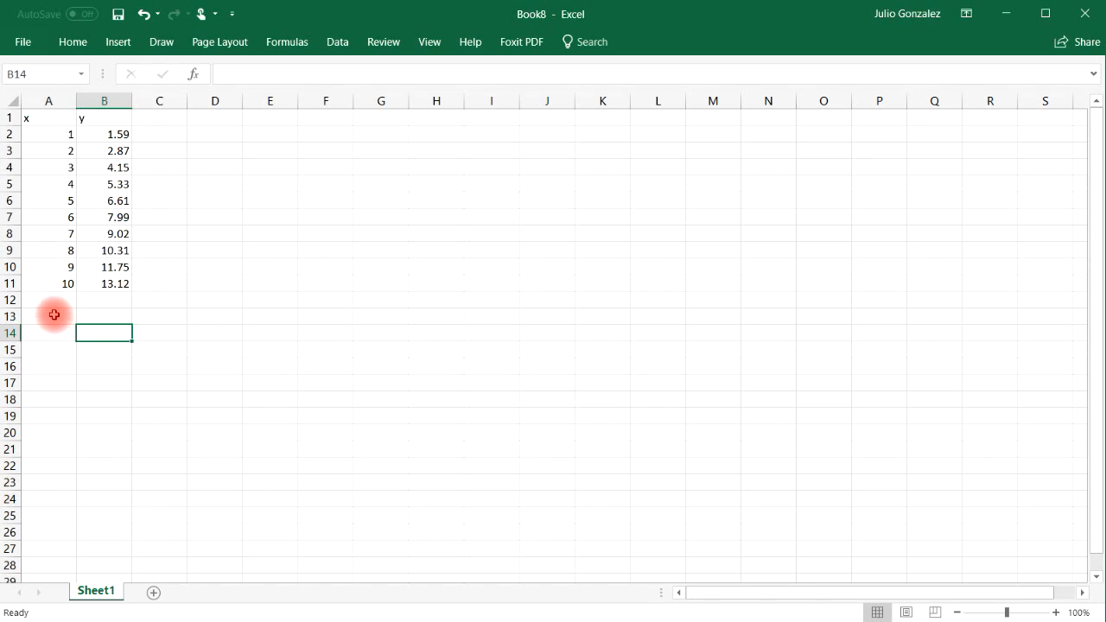
{"action": "left_click", "coordinate": [48, 315]}
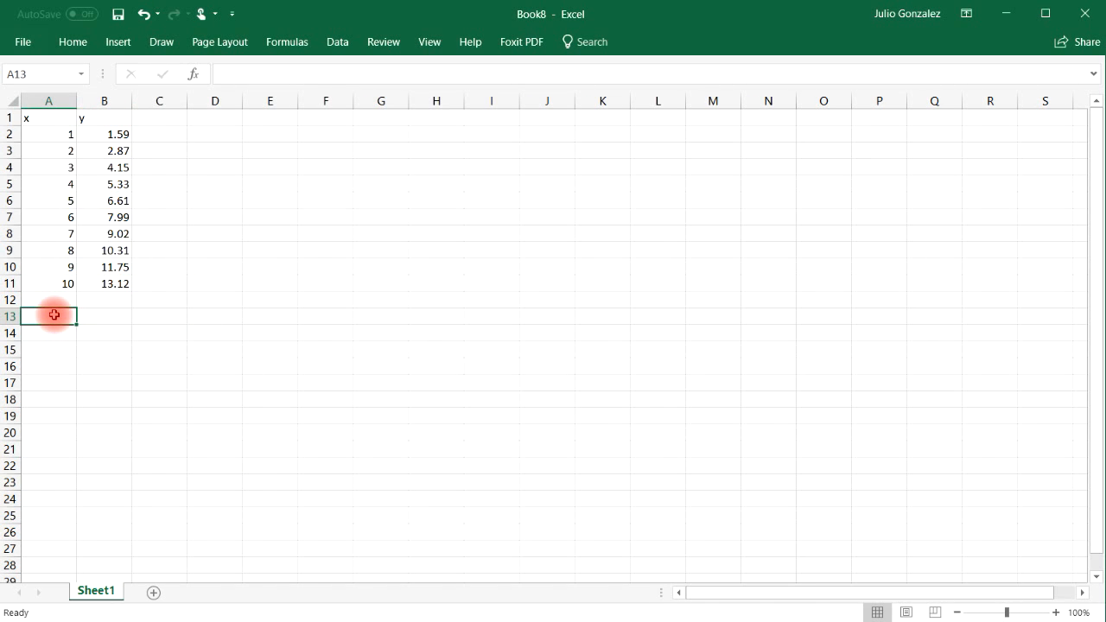
{"action": "type", "text": "Slope"}
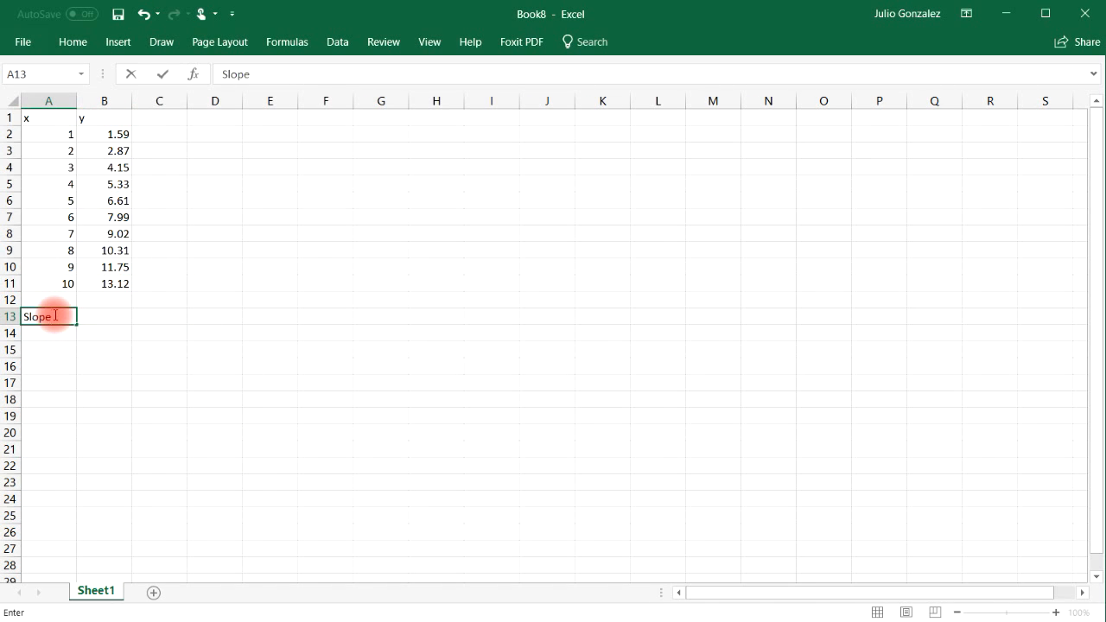
{"action": "type", "text": ":"}
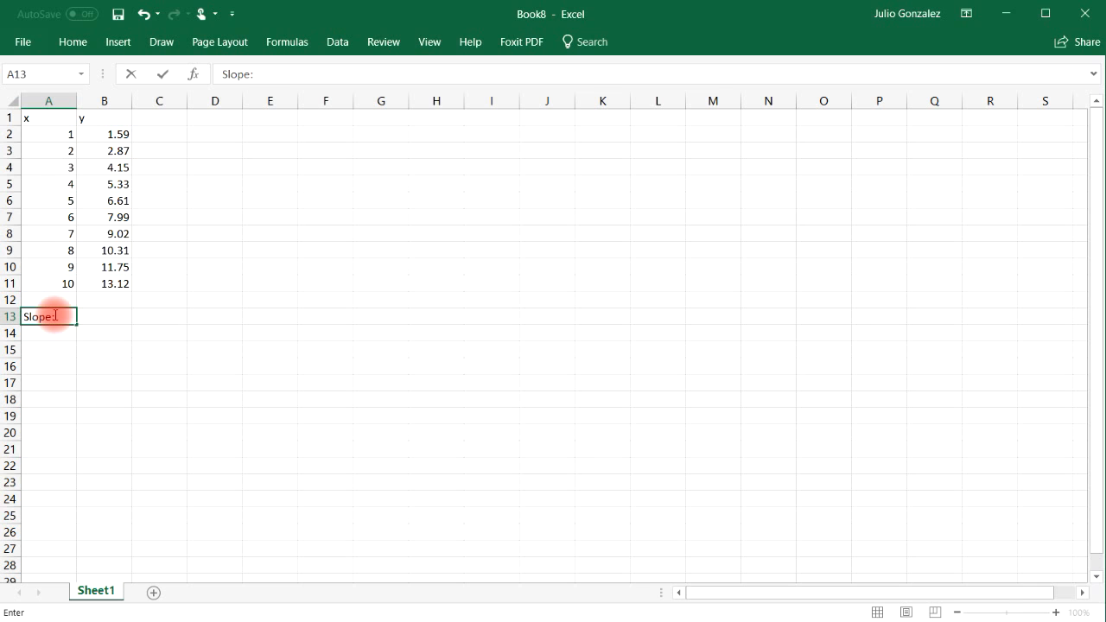
{"action": "type", "text": "Y-in"}
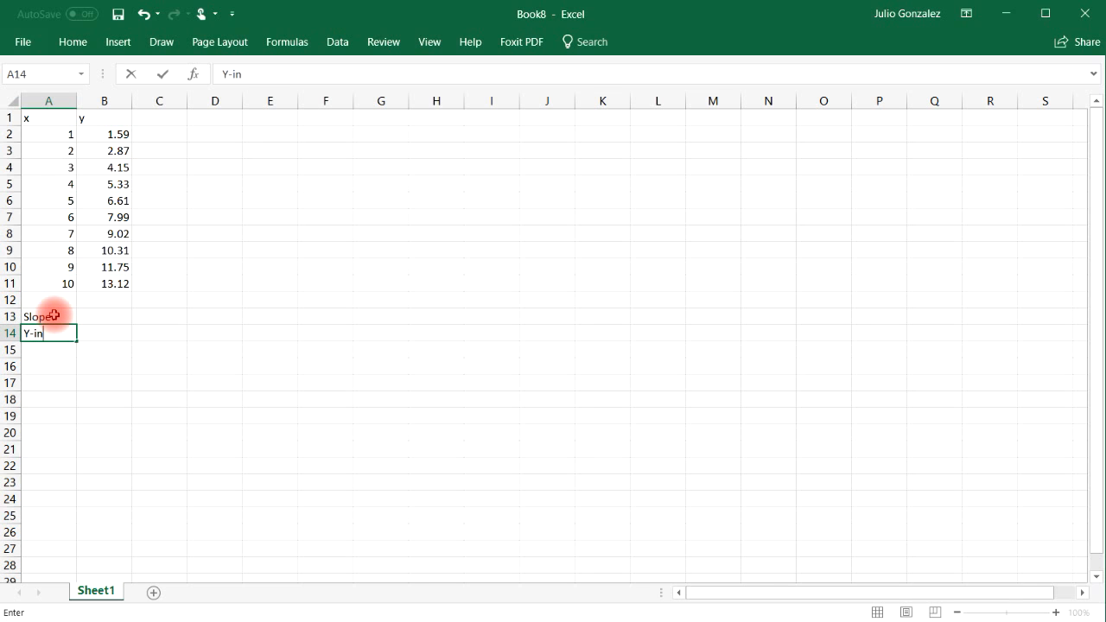
{"action": "type", "text": "tercept:"}
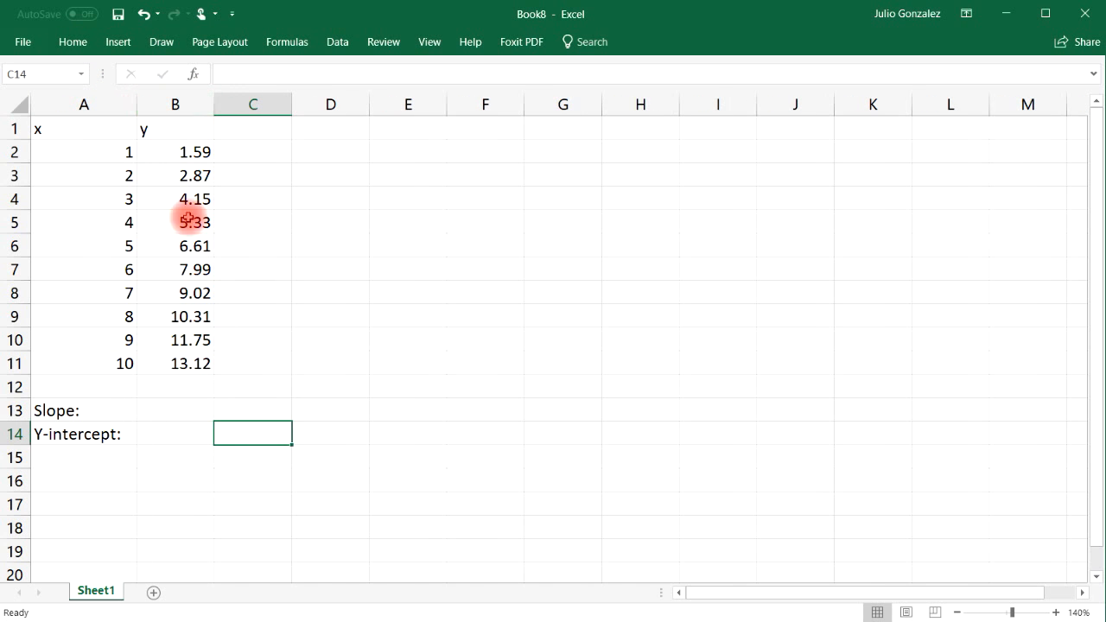
- Enter =SLOPE(B2:B11,A2:A11) in B13, giving 1.26776
{"action": "left_click", "coordinate": [175, 410]}
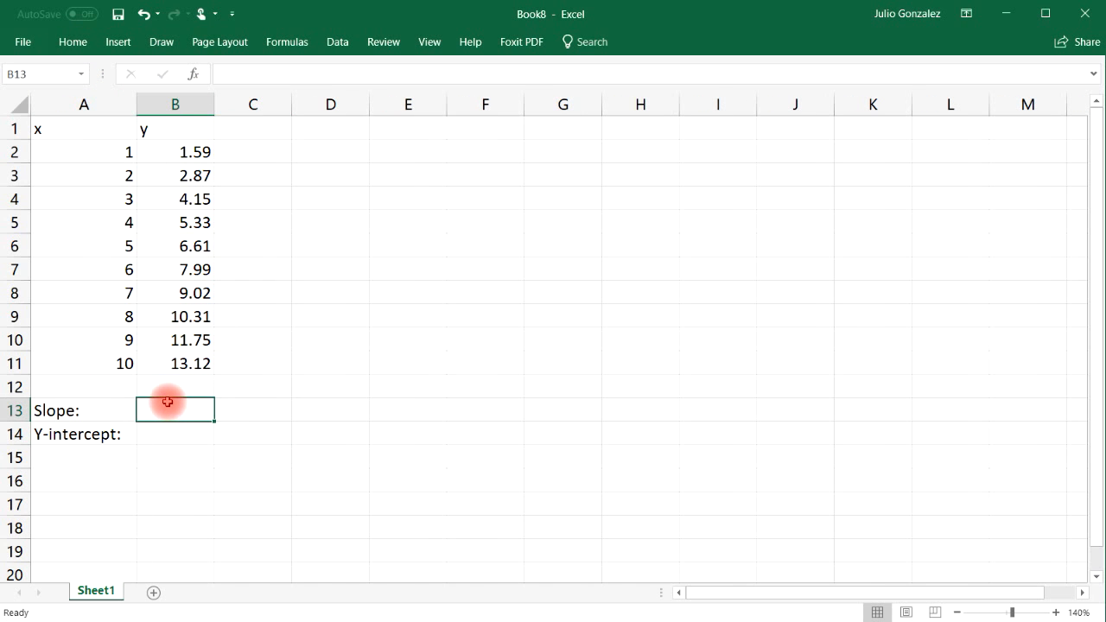
{"action": "type", "text": "="}
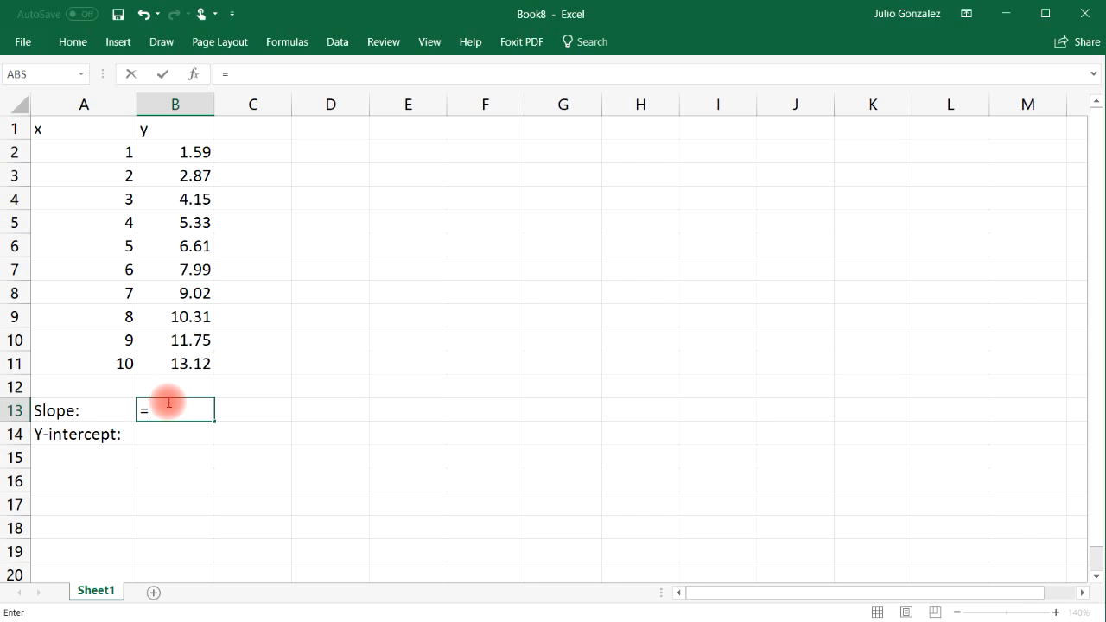
{"action": "type", "text": "slope"}
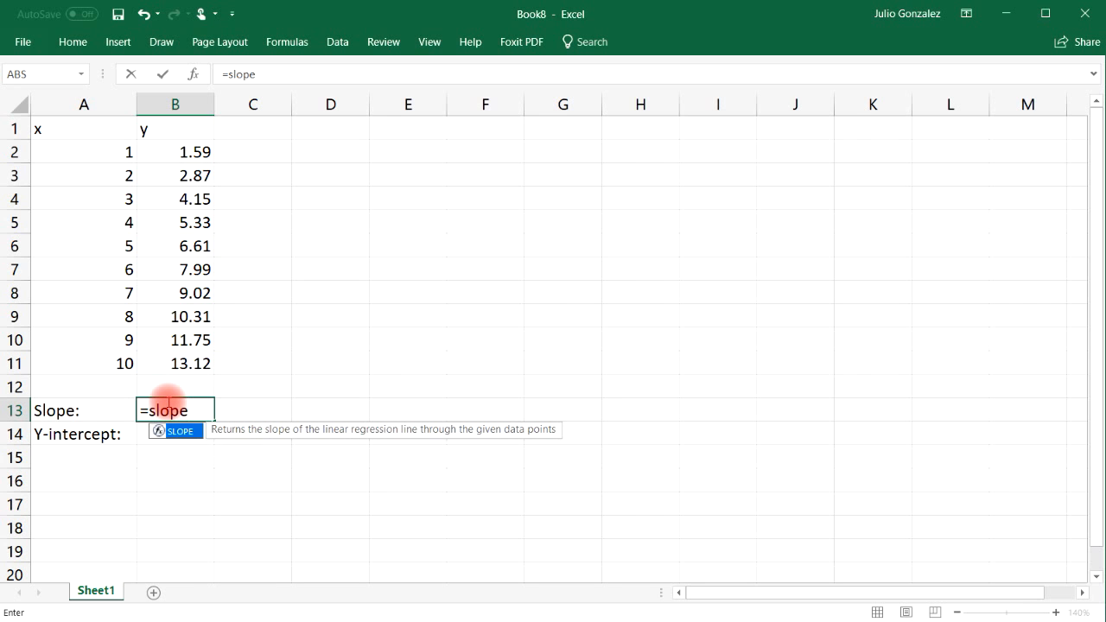
{"action": "type", "text": "("}
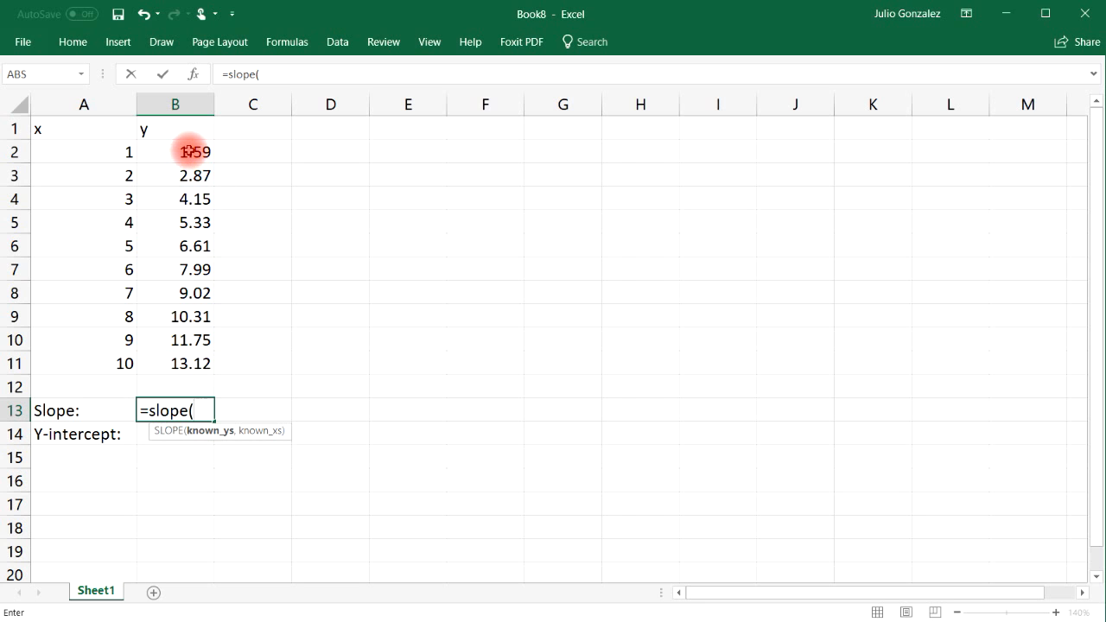
{"action": "left_click_drag", "start_coordinate": [175, 151], "coordinate": [175, 363]}
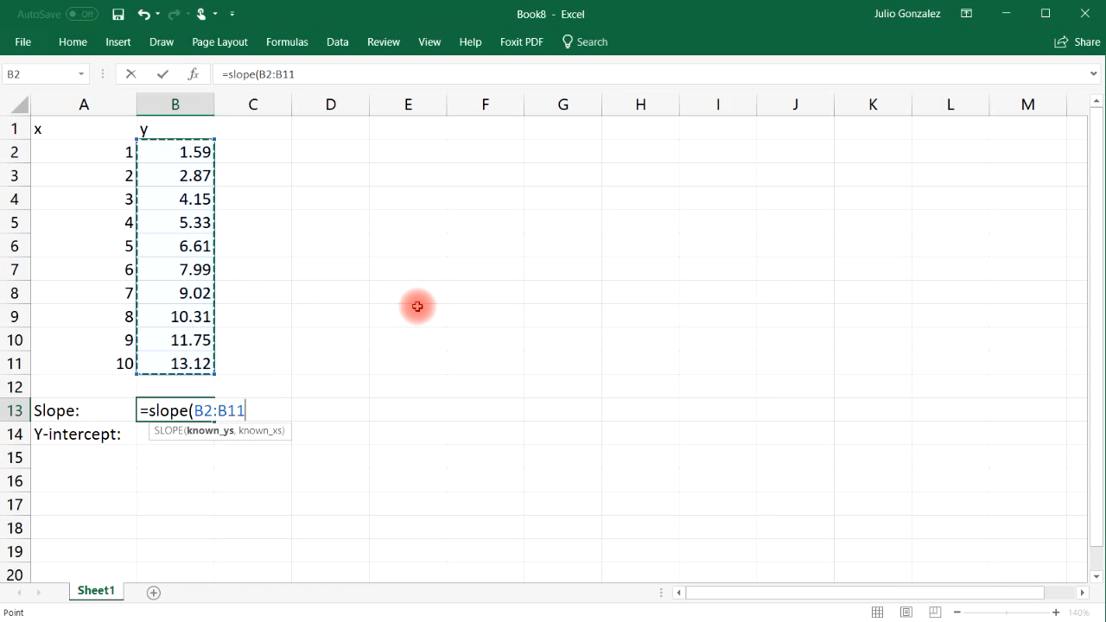
{"action": "type", "text": ","}
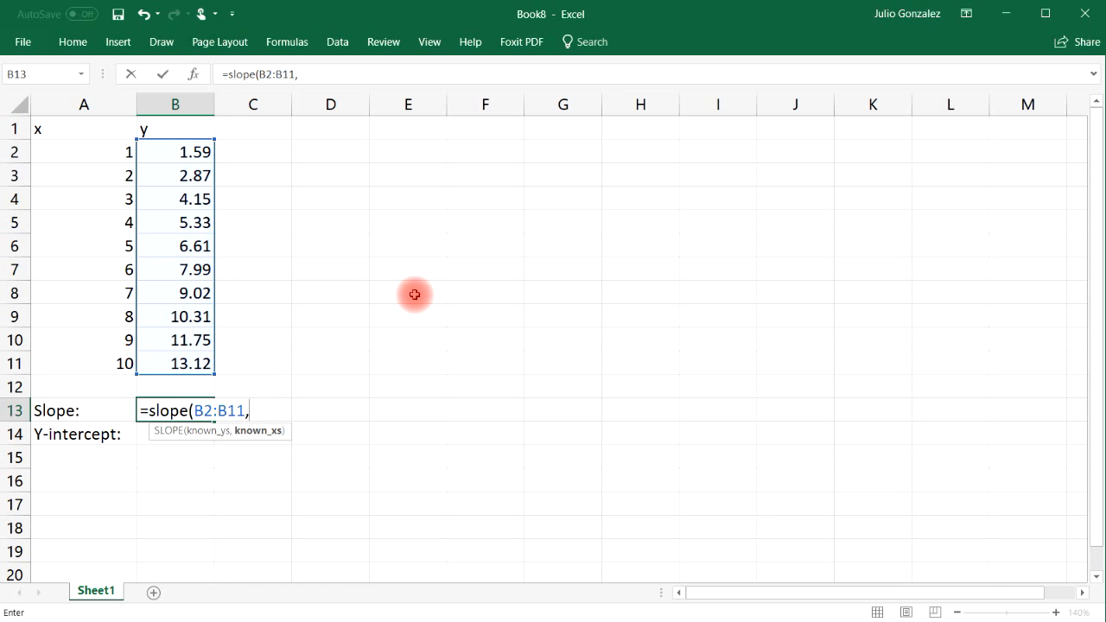
{"action": "left_click", "coordinate": [84, 152]}
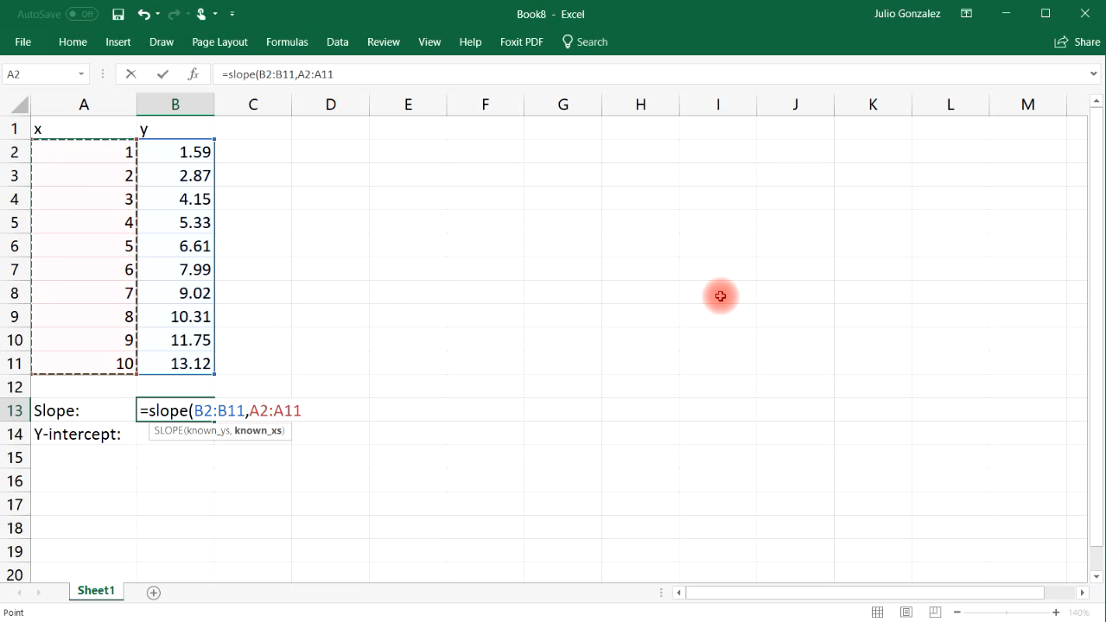
{"action": "key", "text": "enter"}
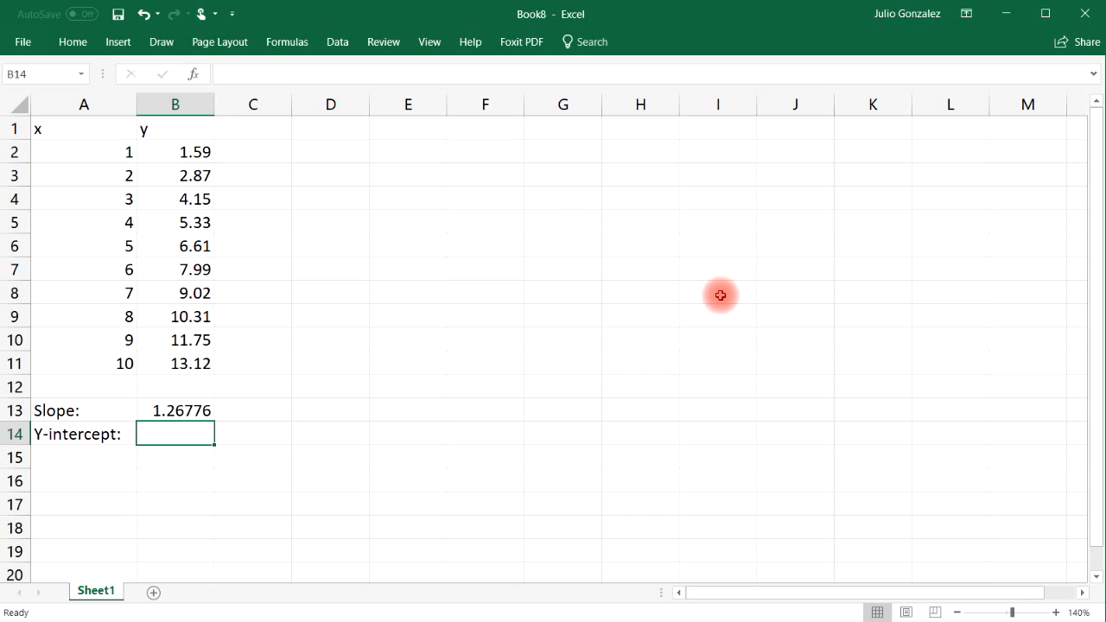
- Add the note 'slope = (y2-y1)/(x2-x1)' in D2 and review the slope formula
{"action": "left_click", "coordinate": [330, 151]}
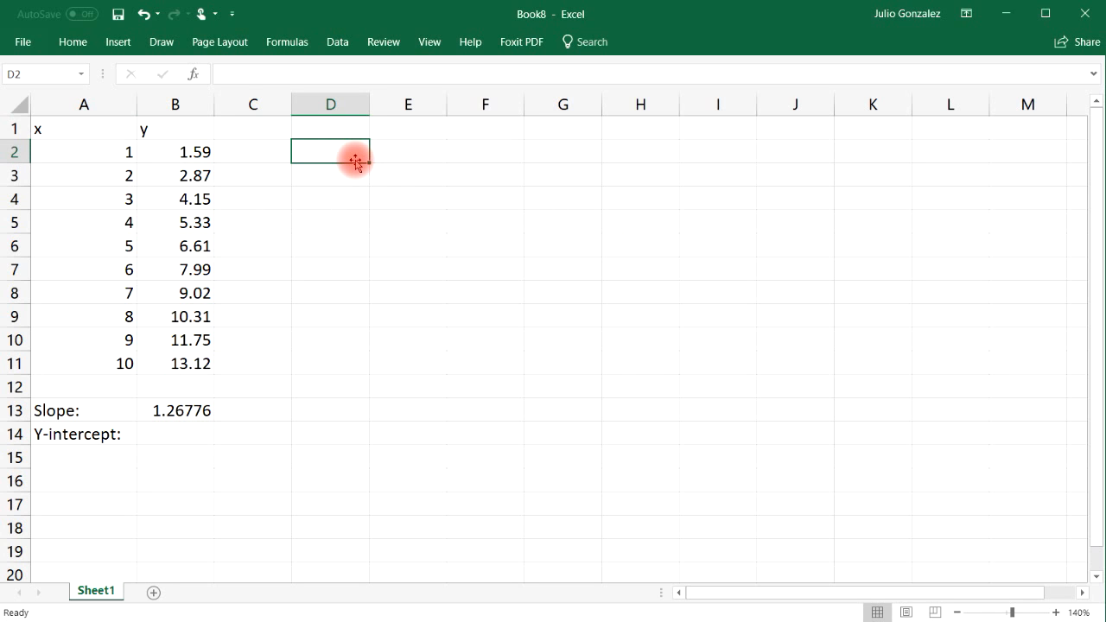
{"action": "type", "text": "slope ="}
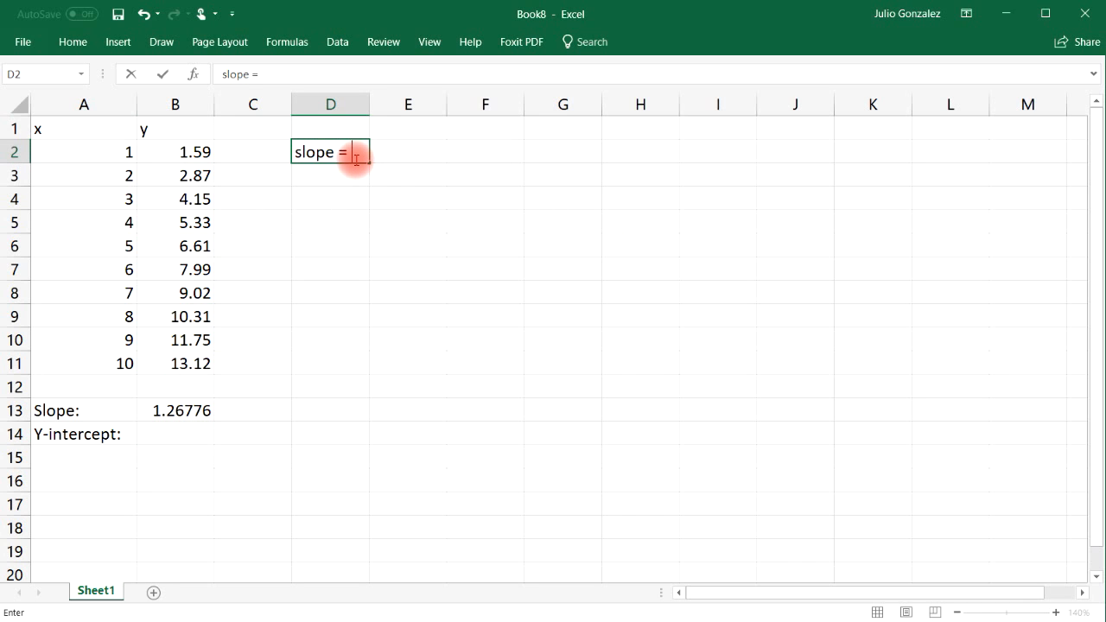
{"action": "type", "text": "(y2-"}
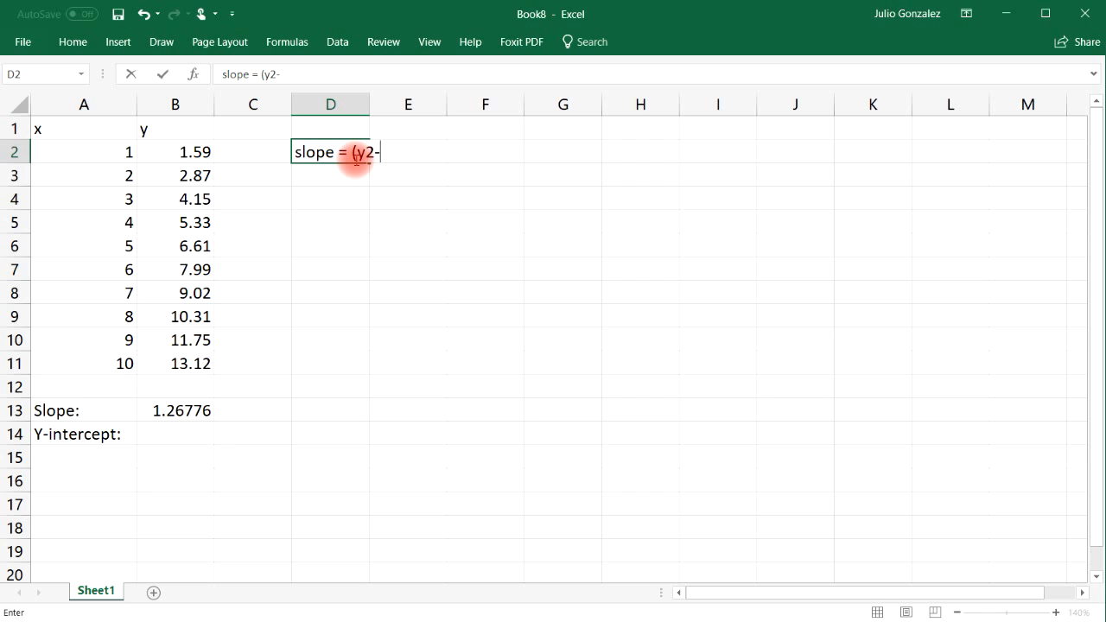
{"action": "type", "text": "y1)/("}
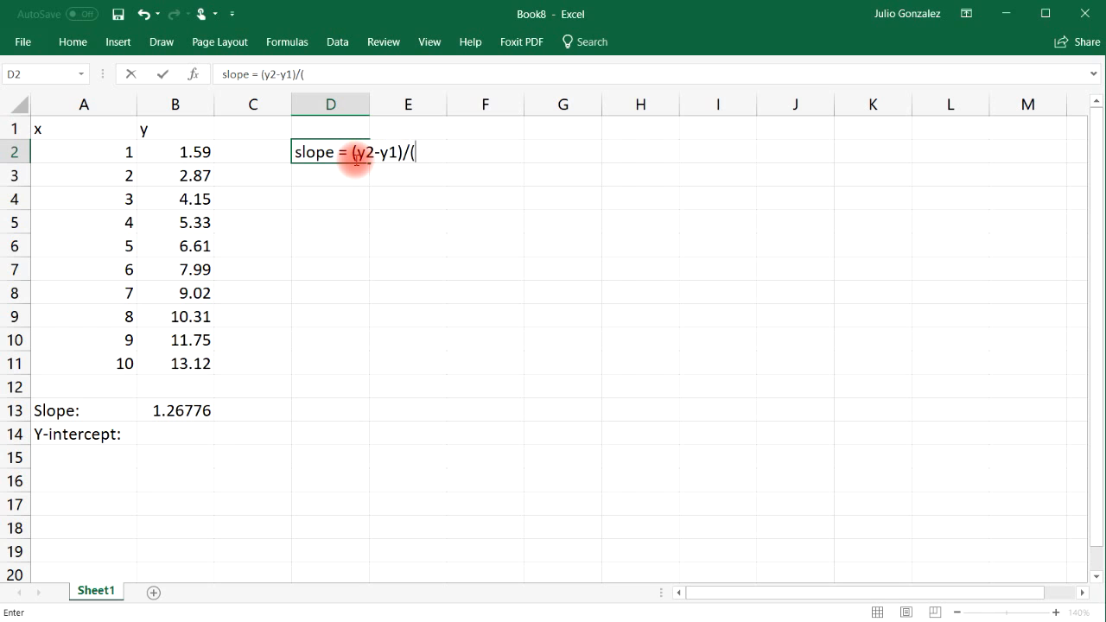
{"action": "type", "text": "x2-x1"}
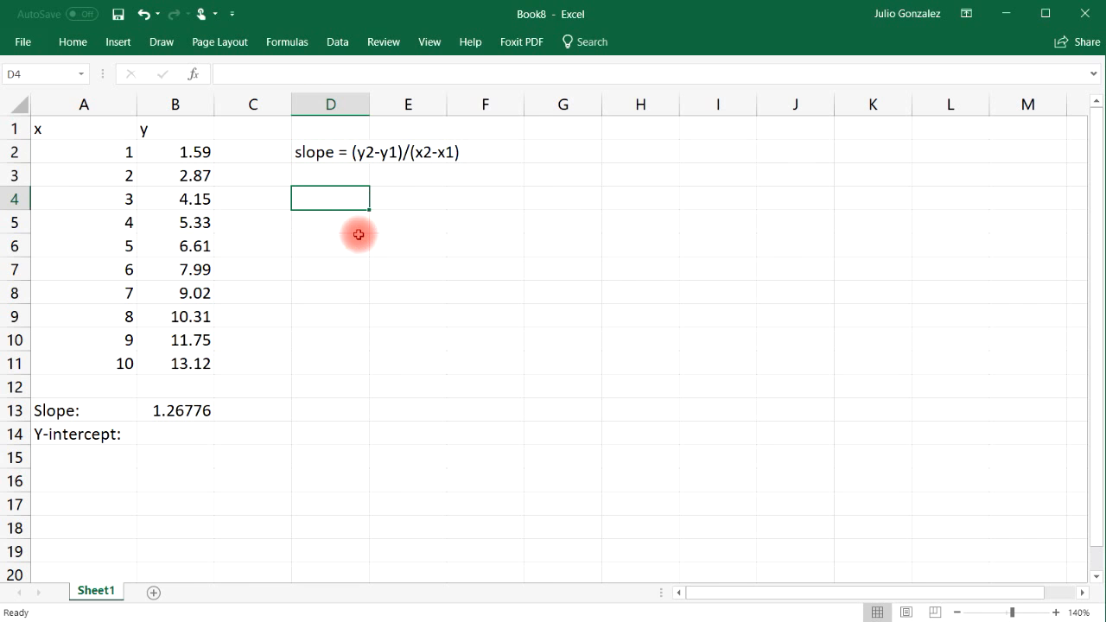
{"action": "left_click", "coordinate": [175, 409]}
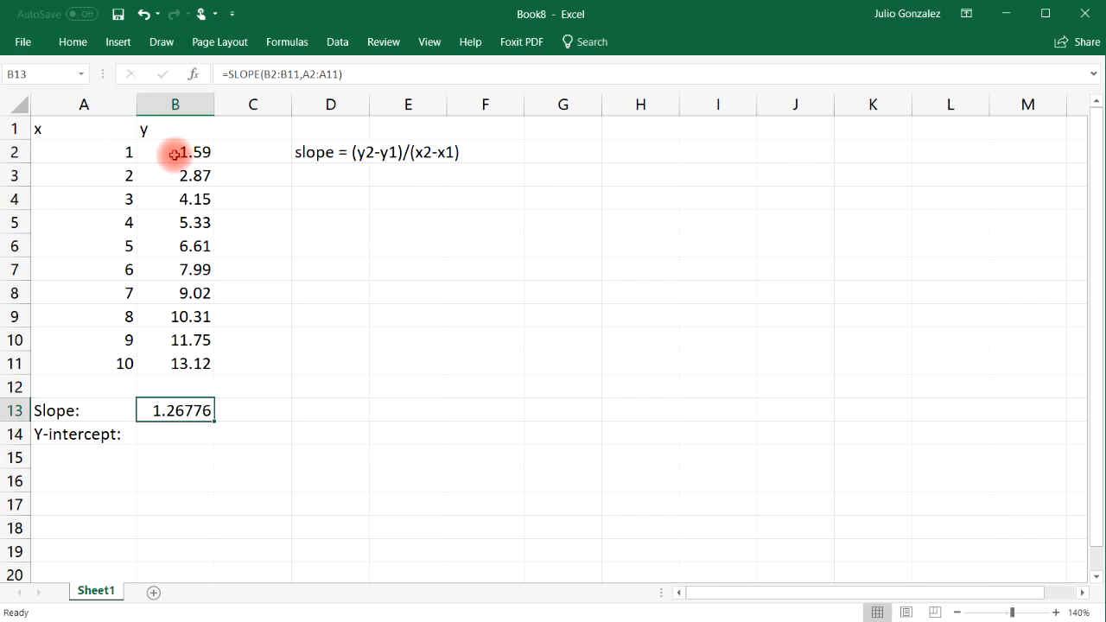
{"action": "mouse_move", "coordinate": [184, 270]}
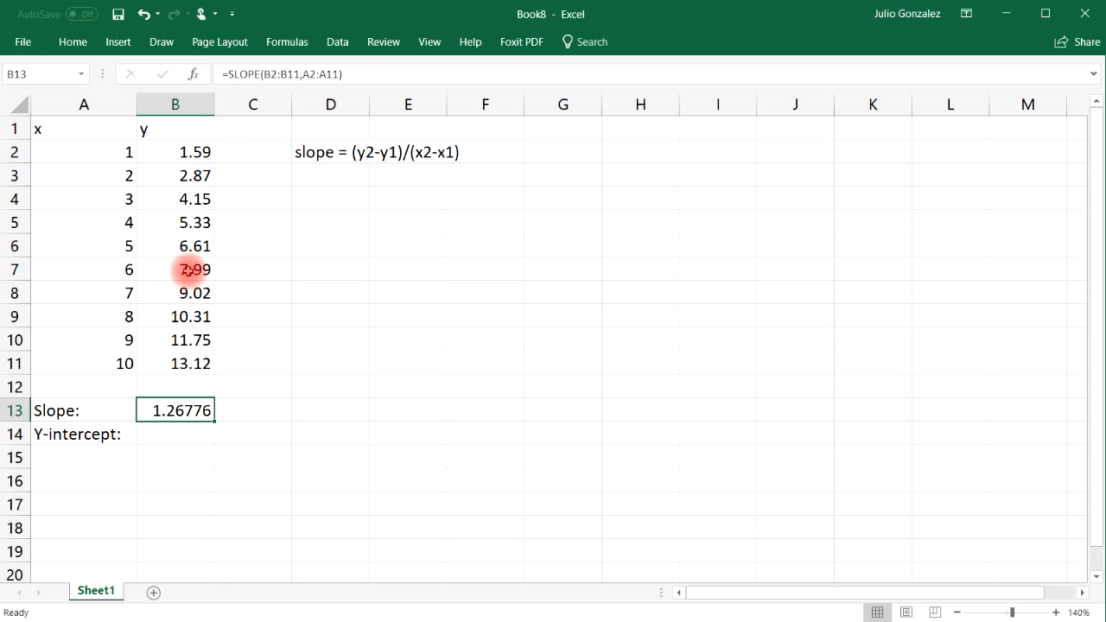
{"action": "left_click", "coordinate": [174, 434]}
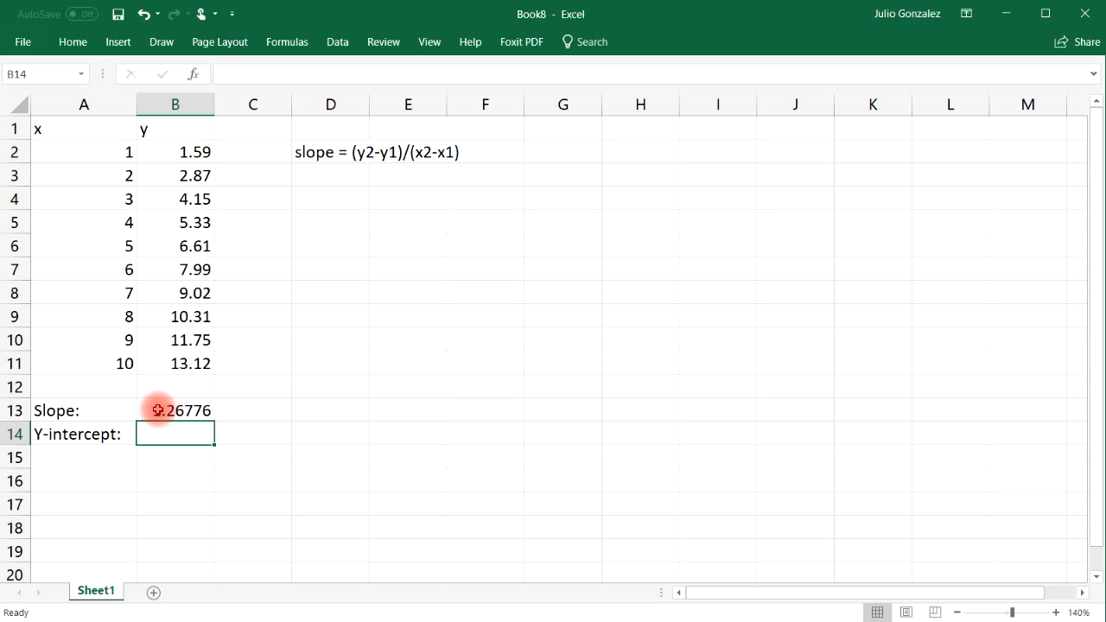
- Enter =INTERCEPT(B2:B11,A2:A11) in B14, giving 0.30133
{"action": "type", "text": "=inte"}
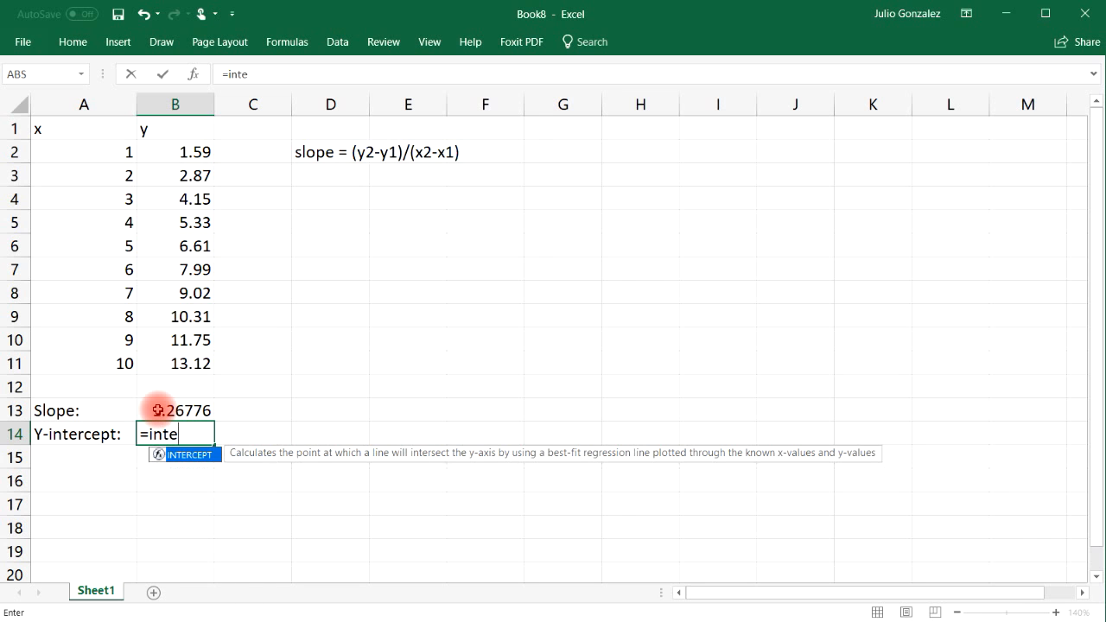
{"action": "type", "text": "rcept("}
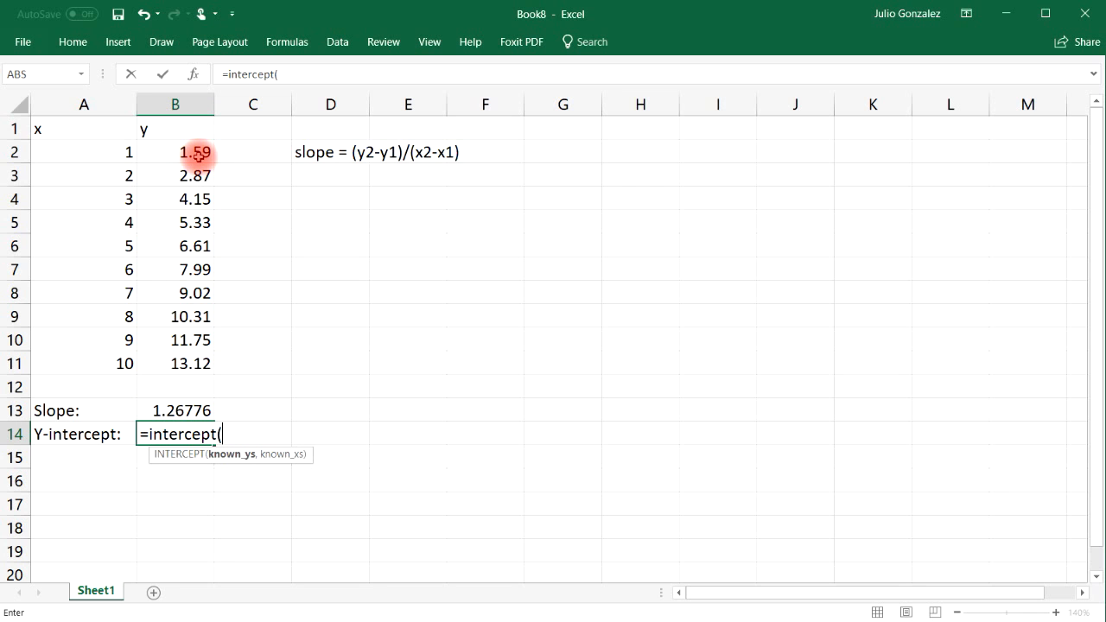
{"action": "left_click_drag", "start_coordinate": [174, 152], "coordinate": [175, 362]}
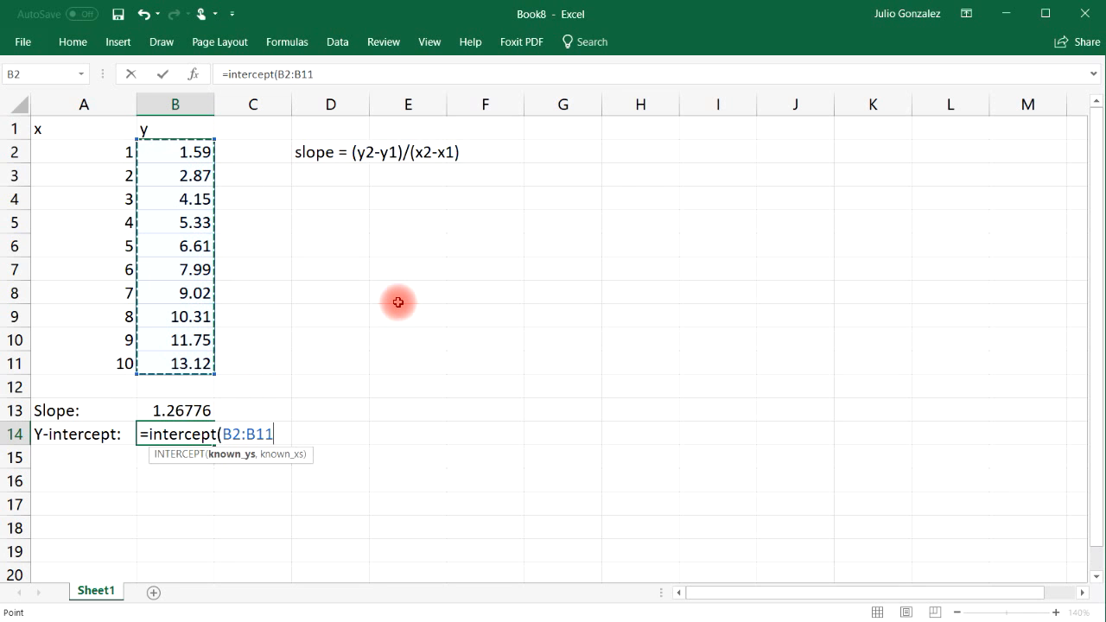
{"action": "type", "text": ",A2:A11"}
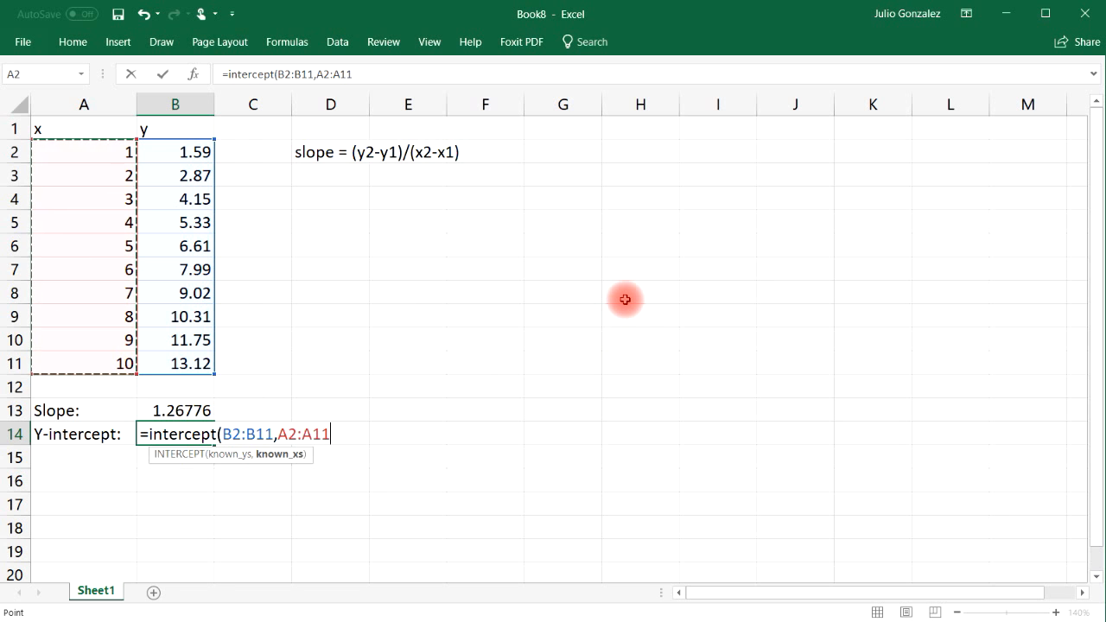
{"action": "key", "text": "Enter"}
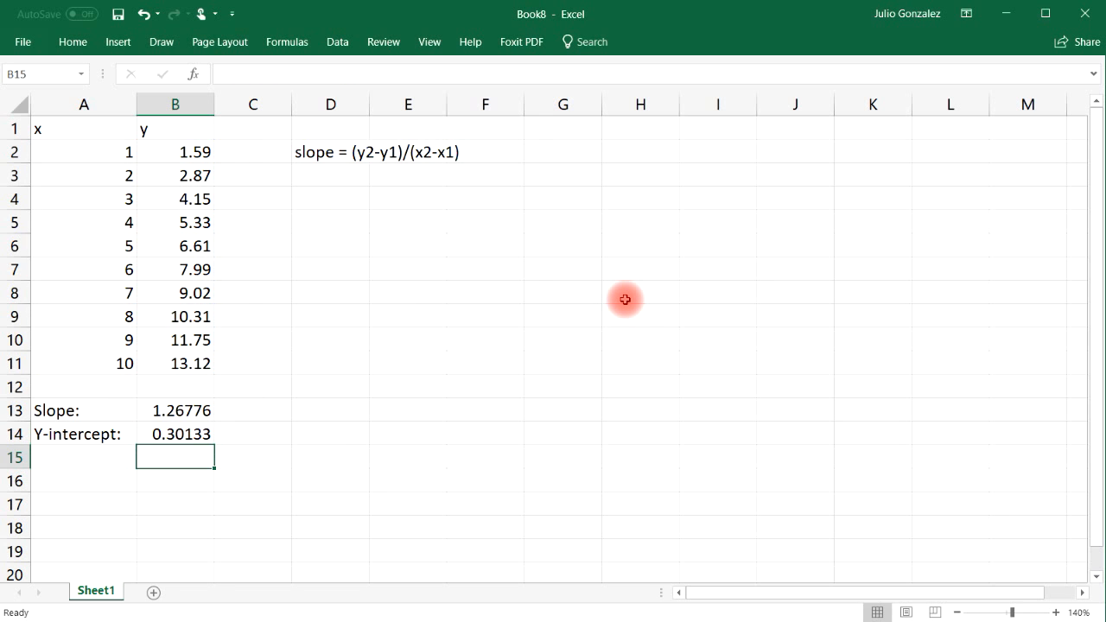
{"action": "left_click", "coordinate": [330, 199]}
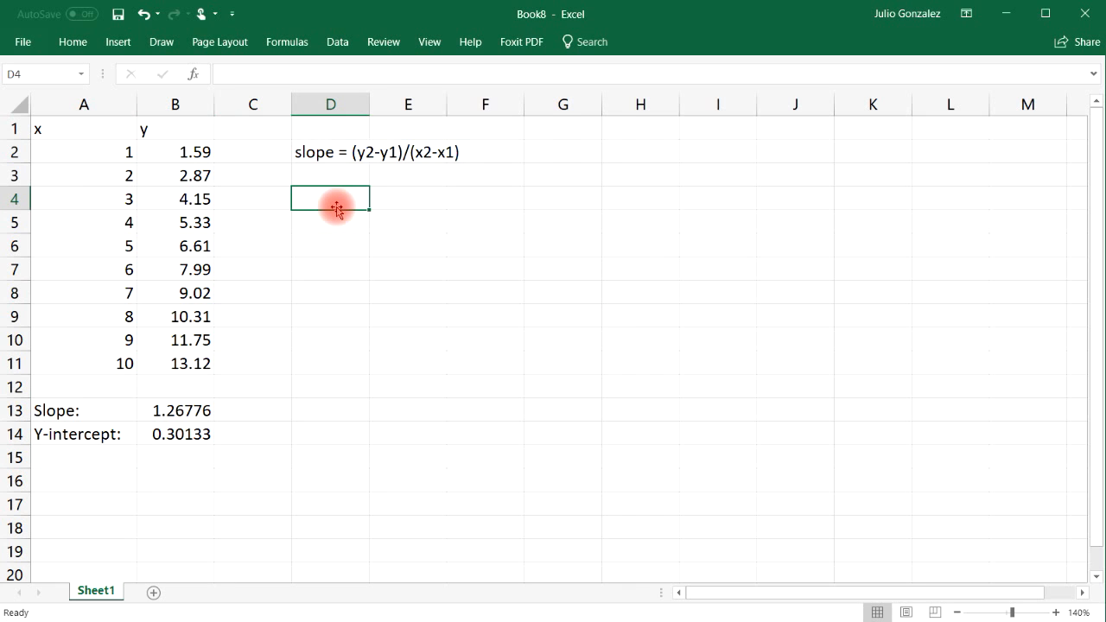
- Type the general form 'y = mx+b' below the slope note and recheck the formulas
{"action": "type", "text": "y ="}
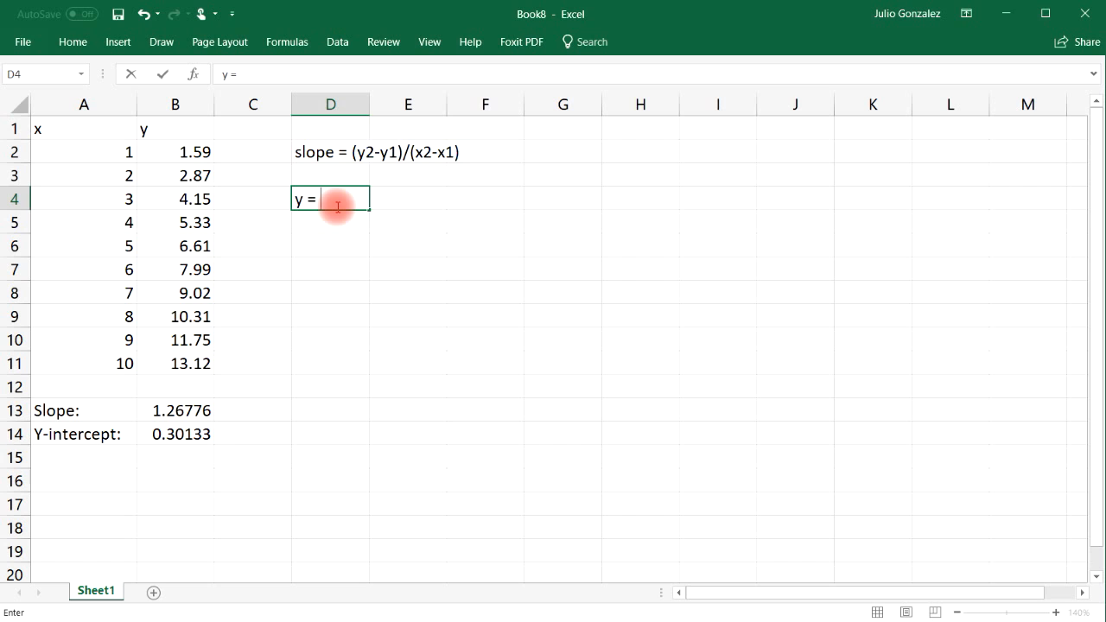
{"action": "type", "text": "mx+b"}
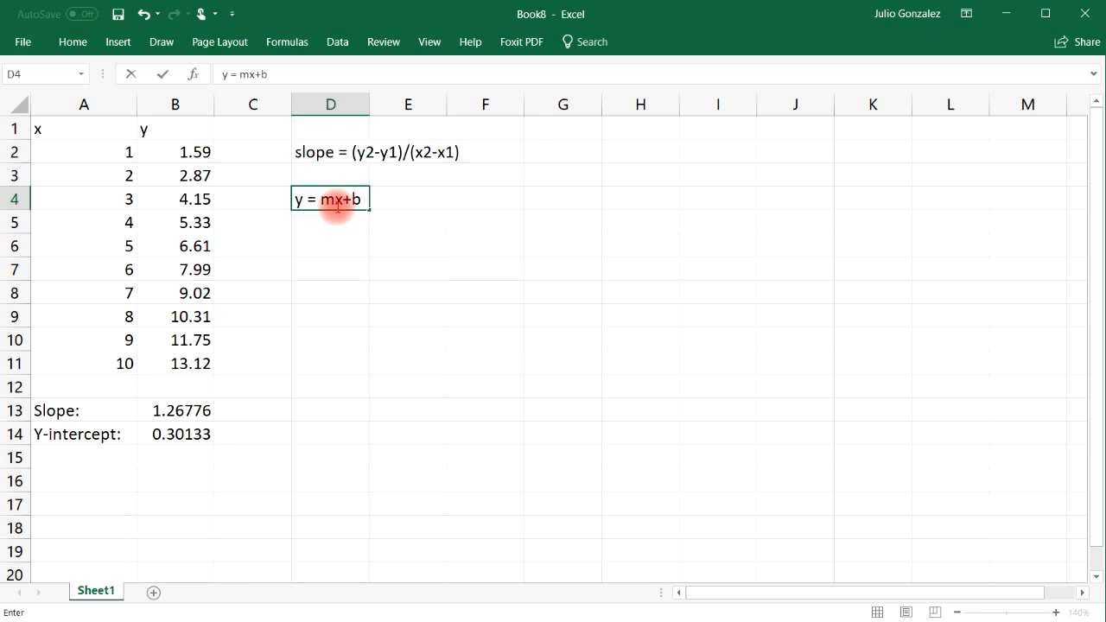
{"action": "left_click", "coordinate": [175, 410]}
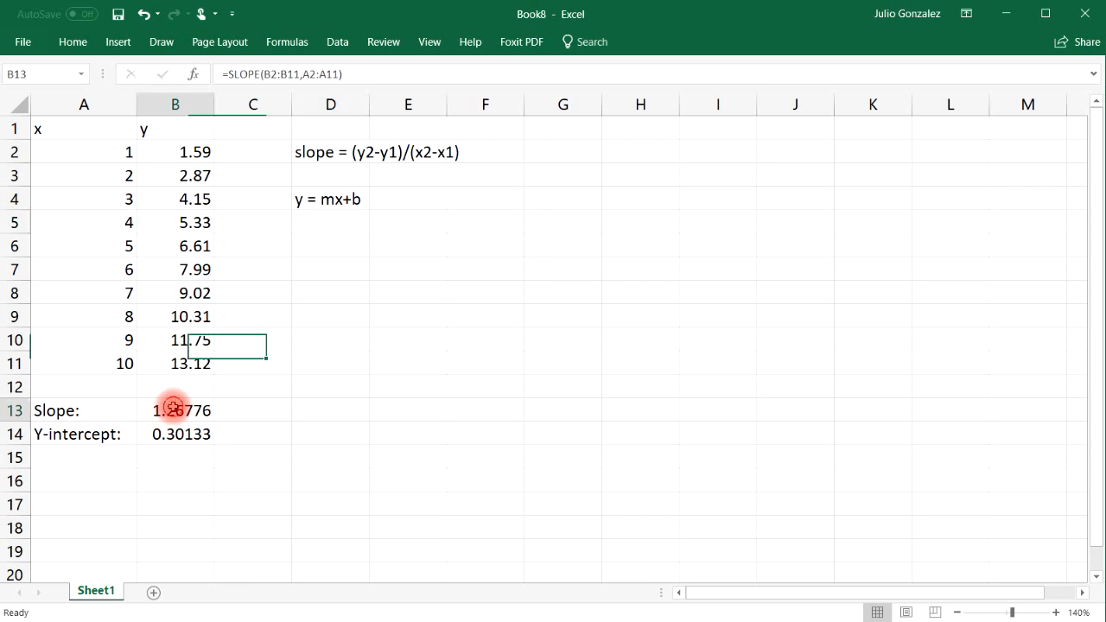
{"action": "left_click", "coordinate": [175, 411]}
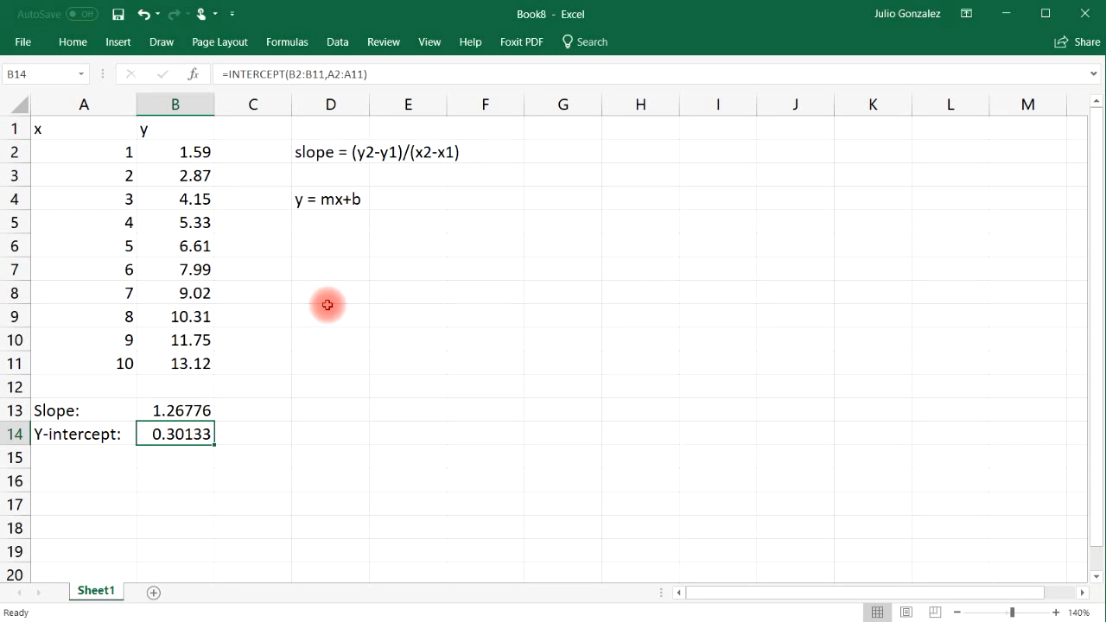
{"action": "mouse_move", "coordinate": [326, 241]}
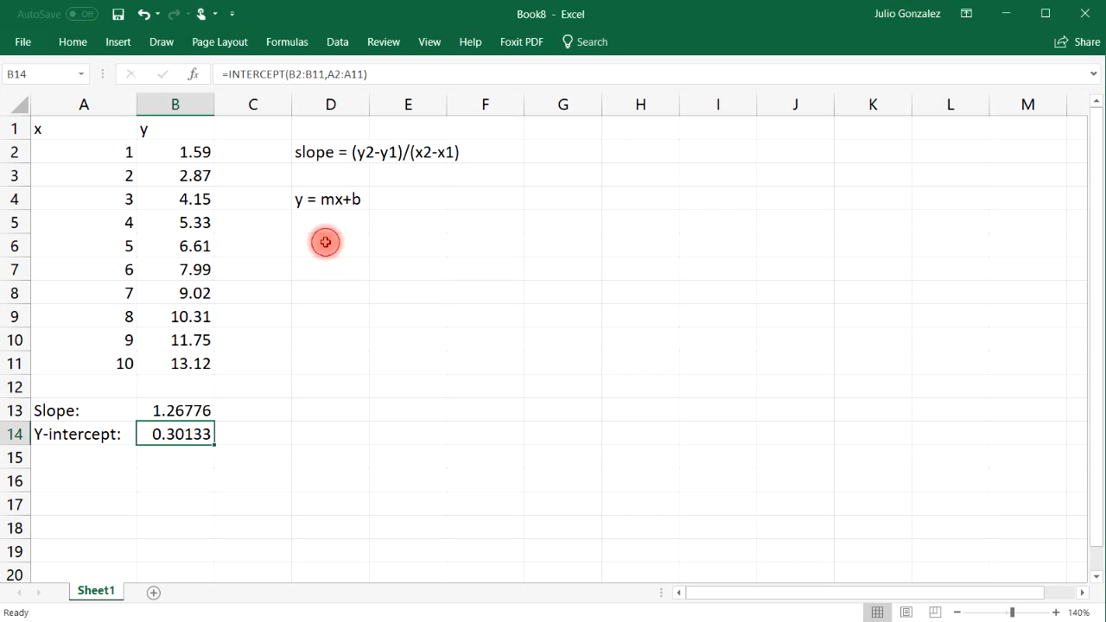
- Enter the fitted equation 'y = 1.27x+0.3' in D6
{"action": "left_click", "coordinate": [330, 244]}
{"action": "type", "text": "y ="}
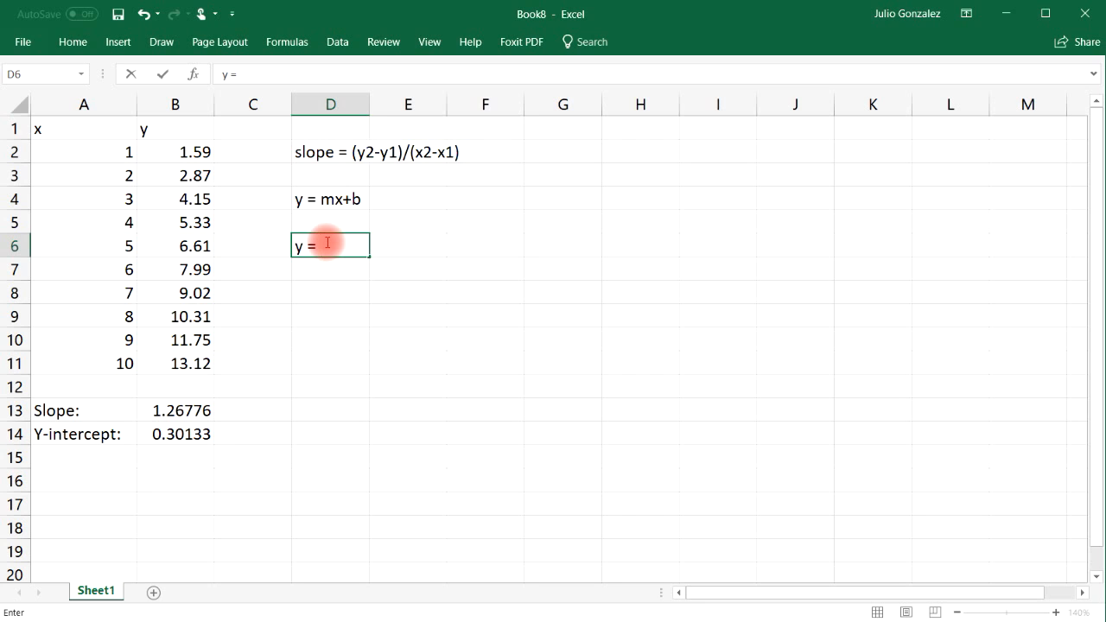
{"action": "type", "text": "1.27x"}
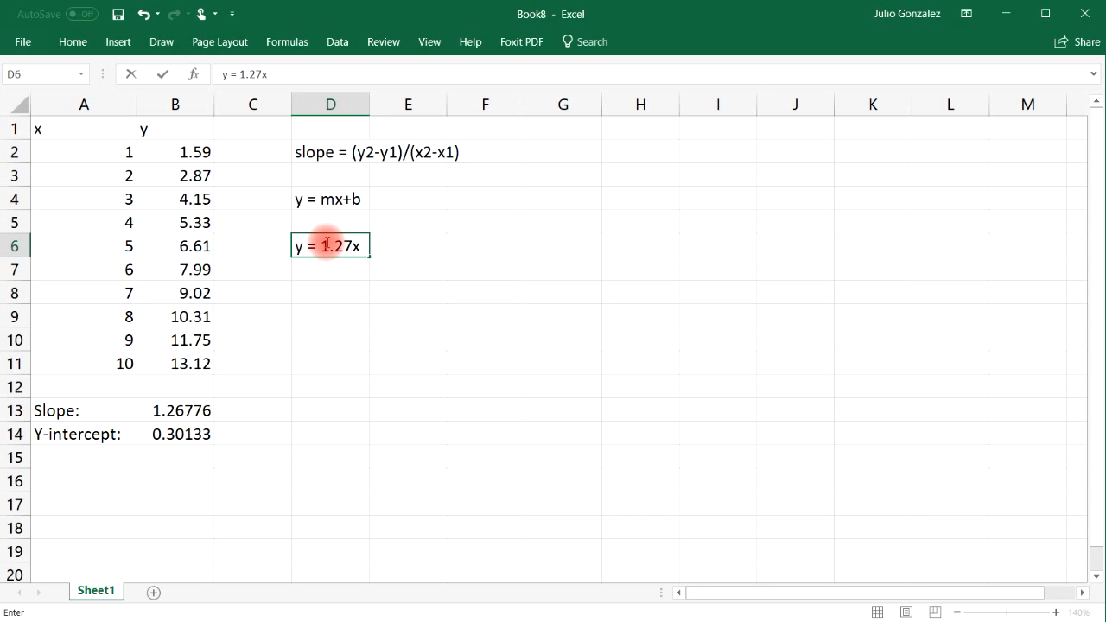
{"action": "type", "text": "+"}
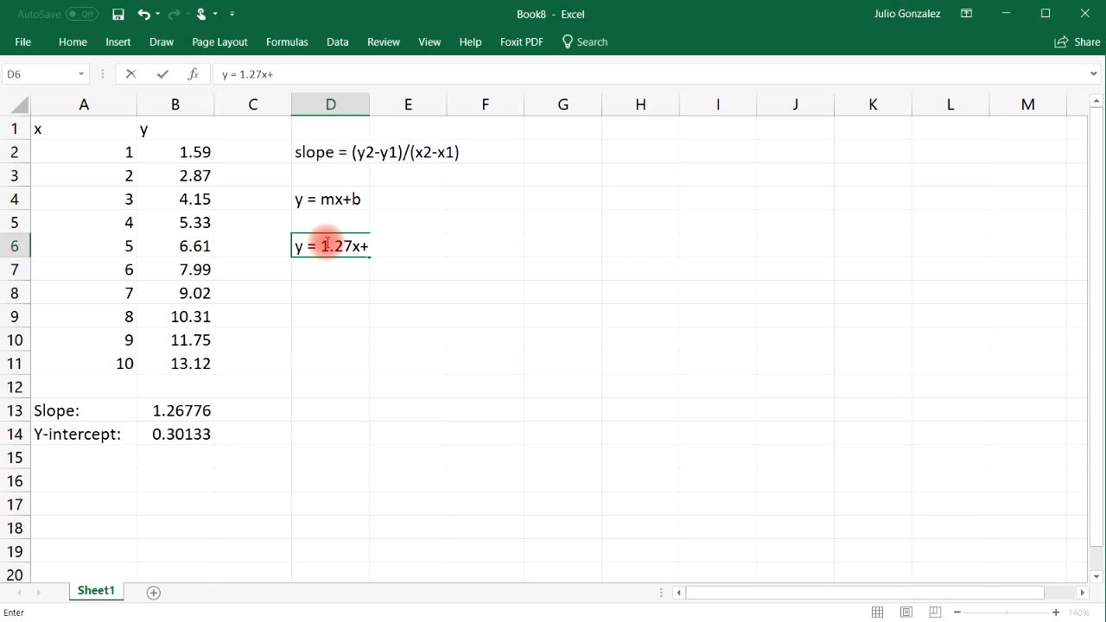
{"action": "type", "text": "0.3"}
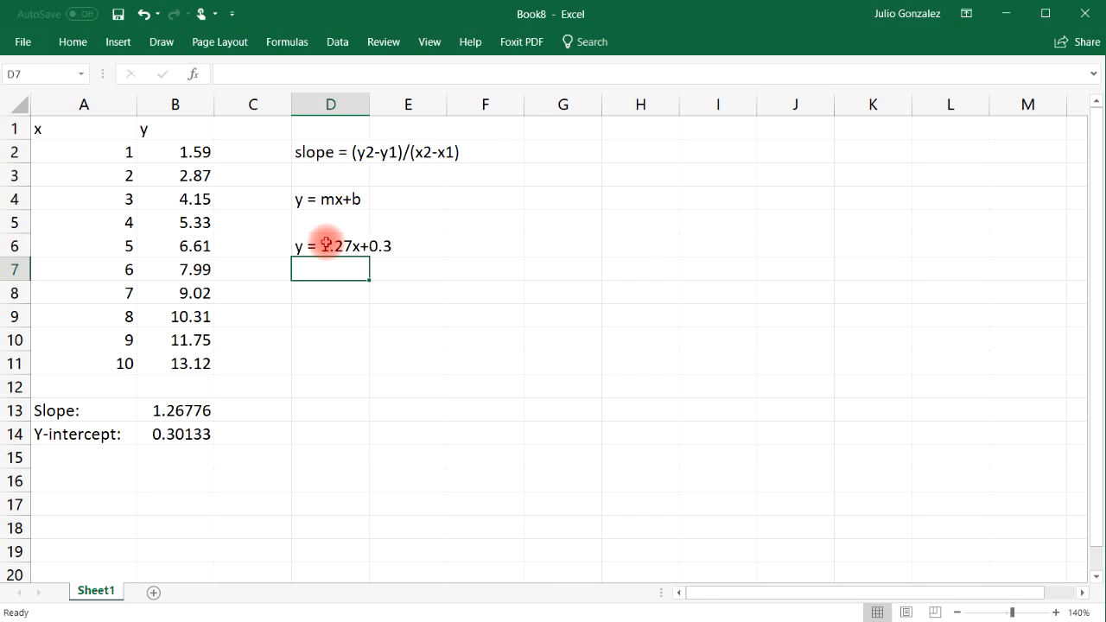
{"action": "left_click", "coordinate": [330, 245]}
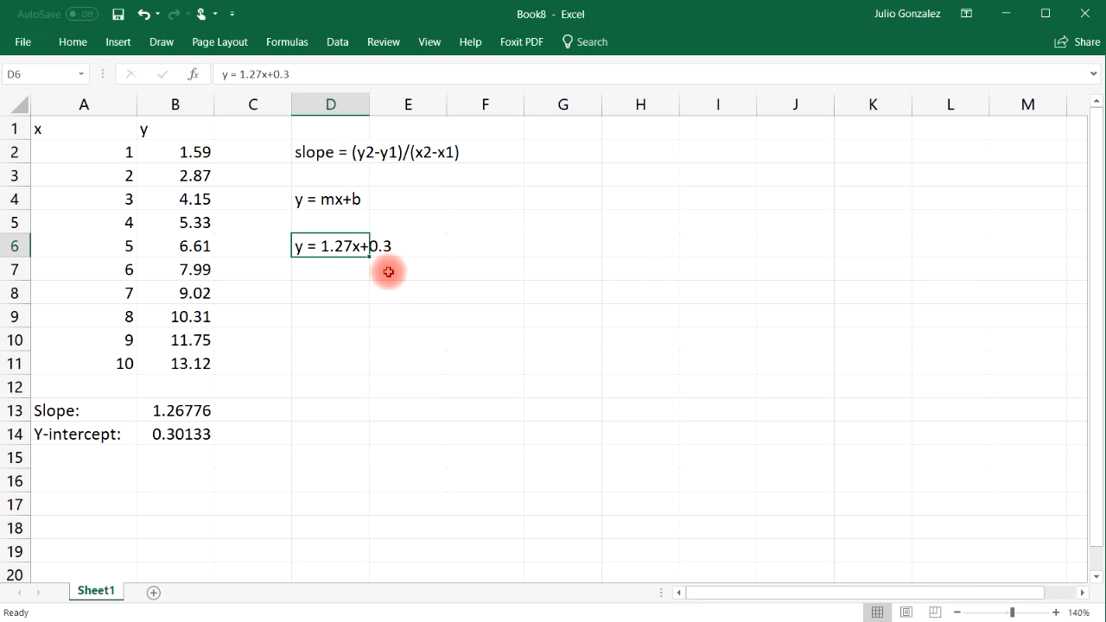
{"action": "mouse_move", "coordinate": [370, 102]}
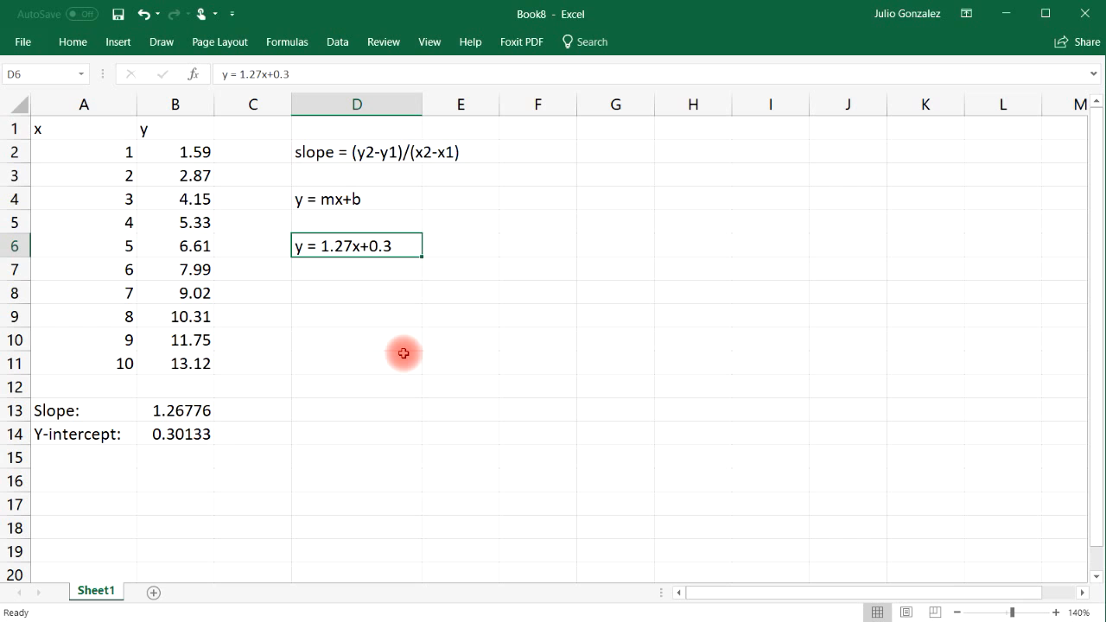
{"action": "mouse_move", "coordinate": [68, 133]}
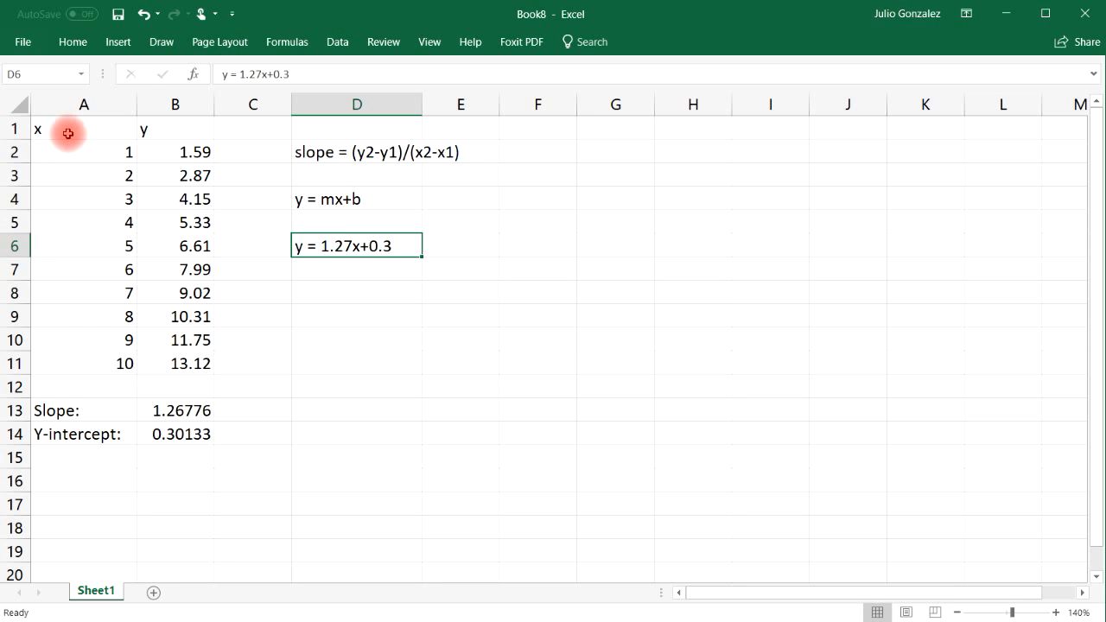
{"action": "left_click", "coordinate": [356, 386]}
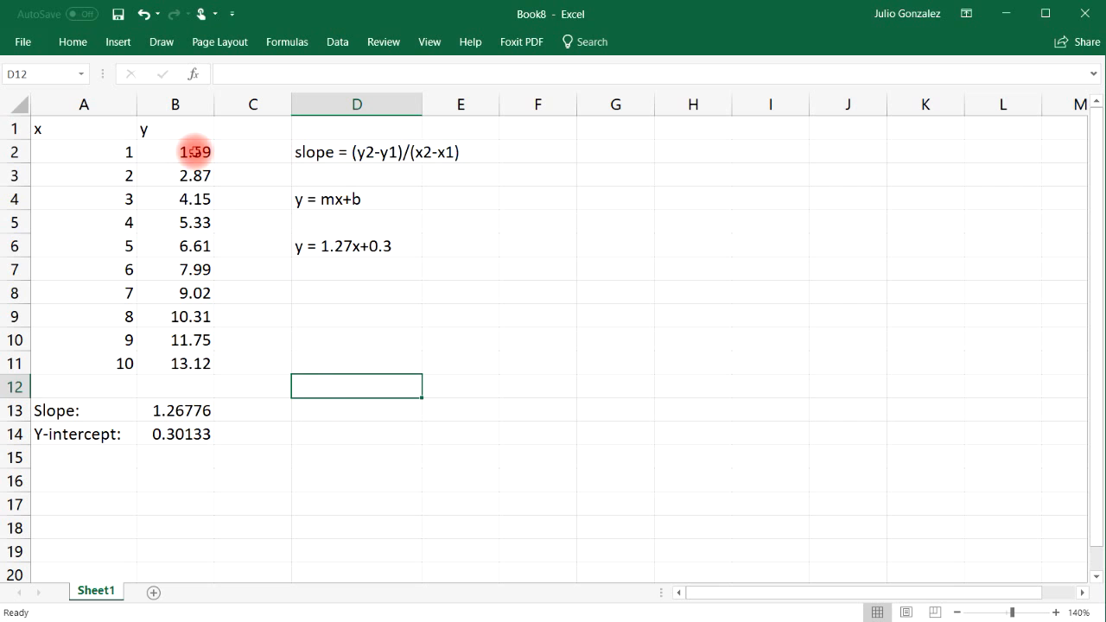
- Insert a 2-D line chart plotting the y values in B2:B11
{"action": "left_click_drag", "start_coordinate": [195, 152], "coordinate": [195, 268]}
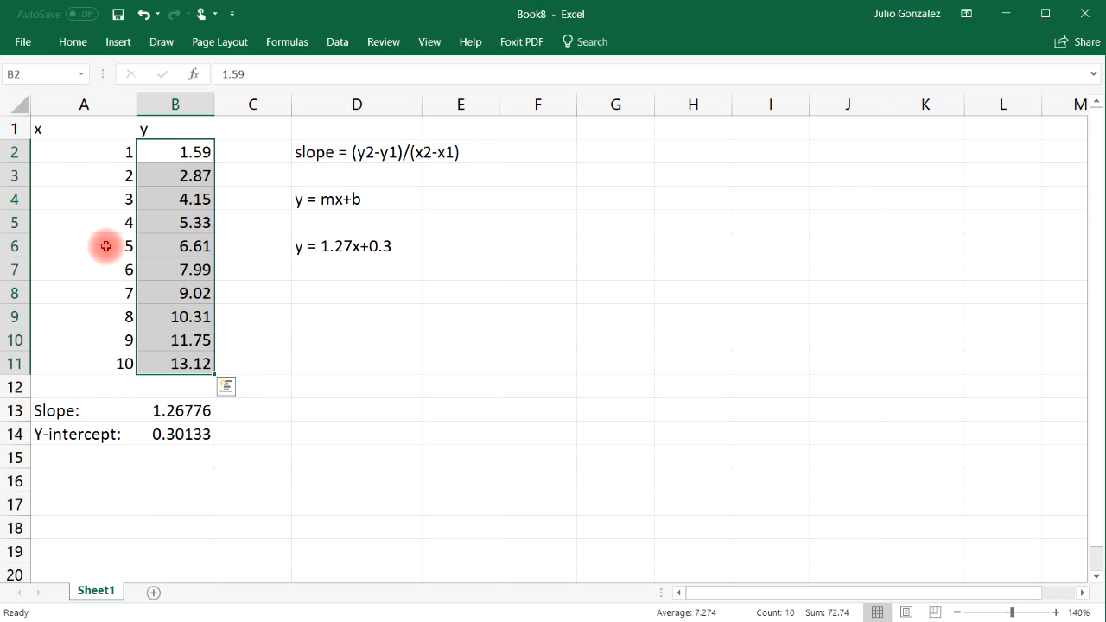
{"action": "mouse_move", "coordinate": [216, 207]}
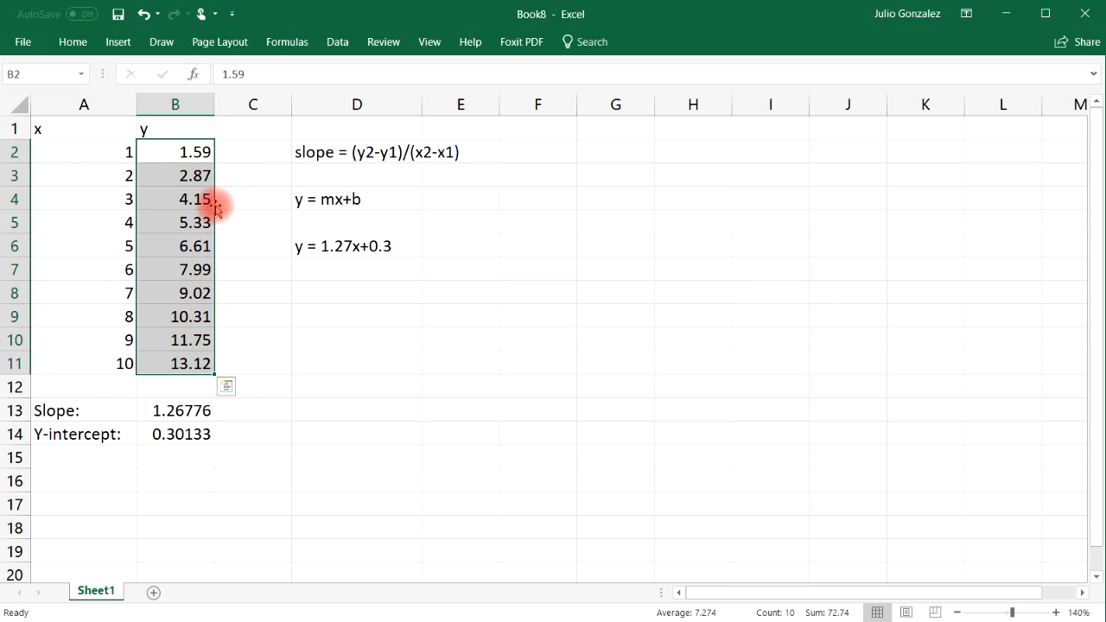
{"action": "mouse_move", "coordinate": [173, 283]}
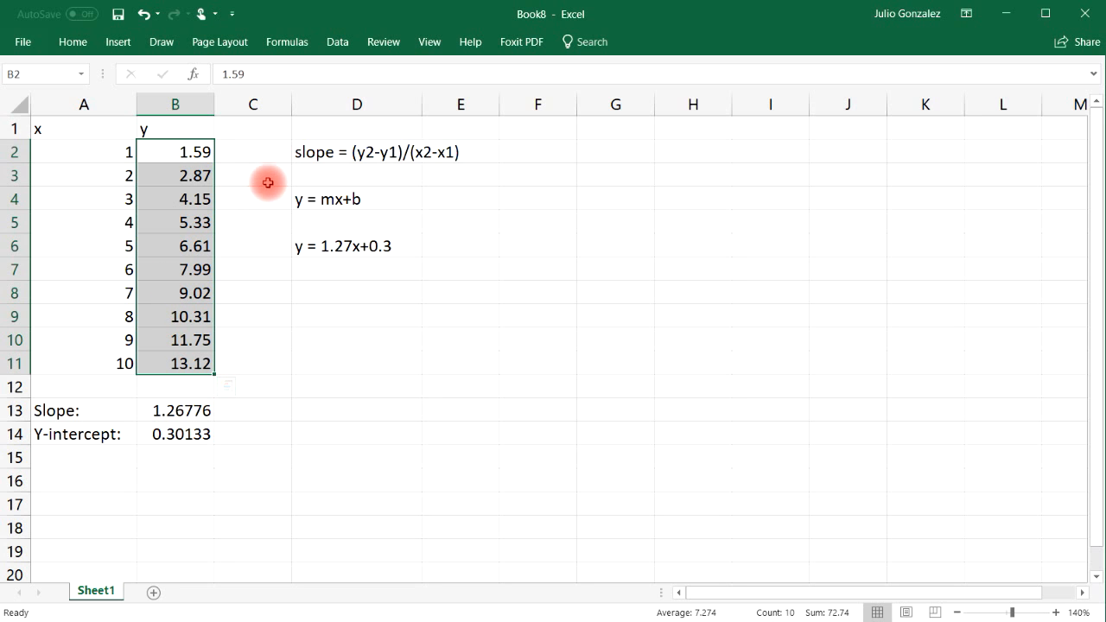
{"action": "left_click", "coordinate": [118, 41]}
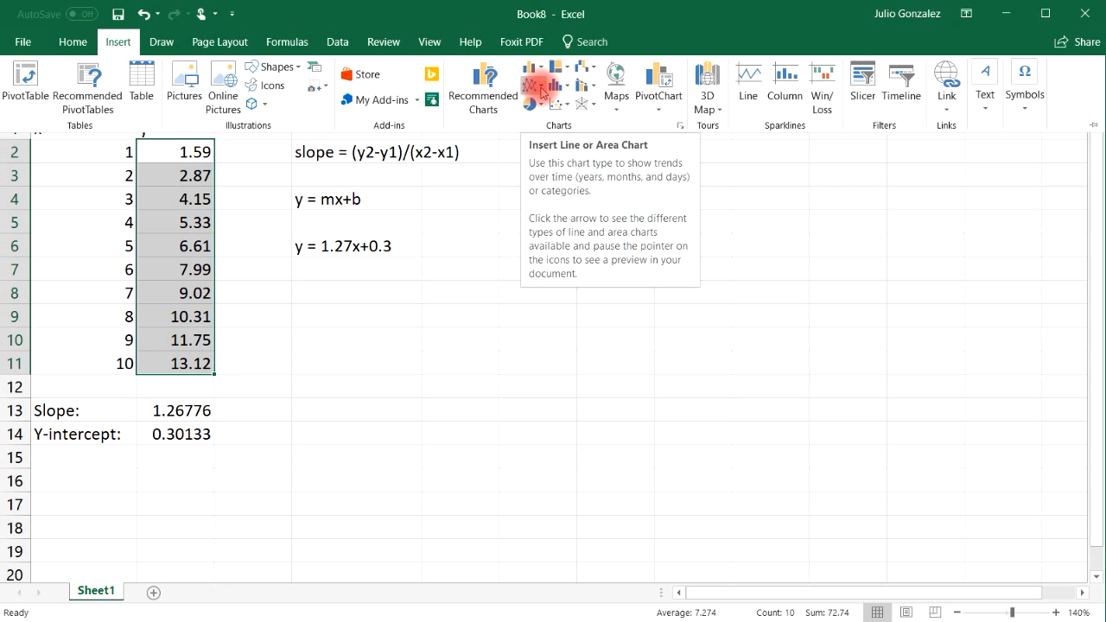
{"action": "left_click", "coordinate": [533, 85]}
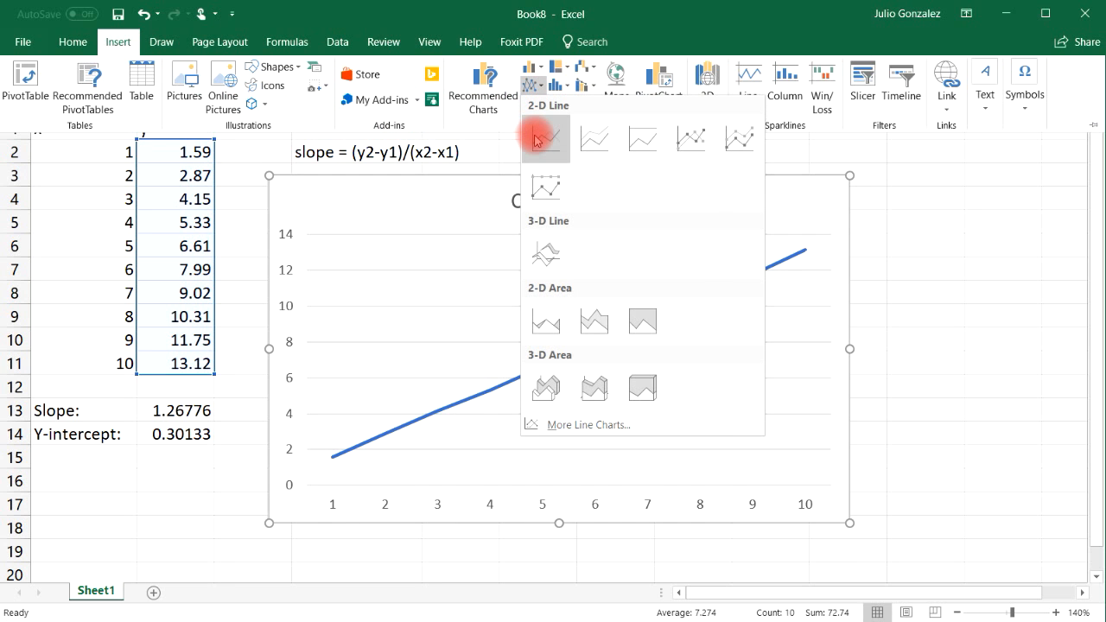
{"action": "left_click", "coordinate": [545, 139]}
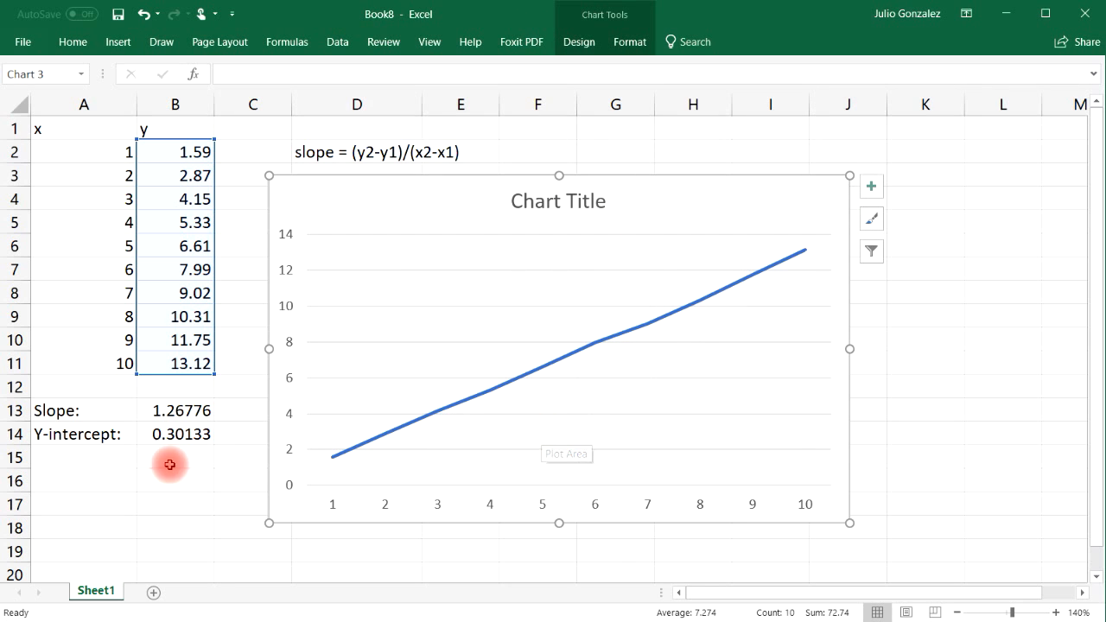
{"action": "left_click", "coordinate": [650, 321]}
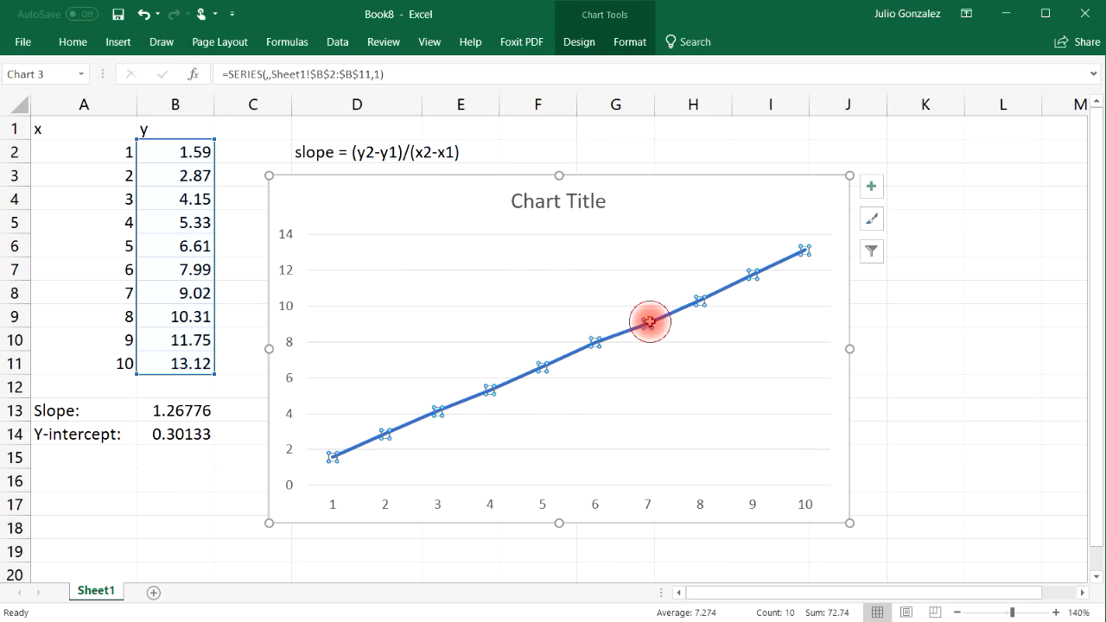
{"action": "right_click", "coordinate": [649, 322]}
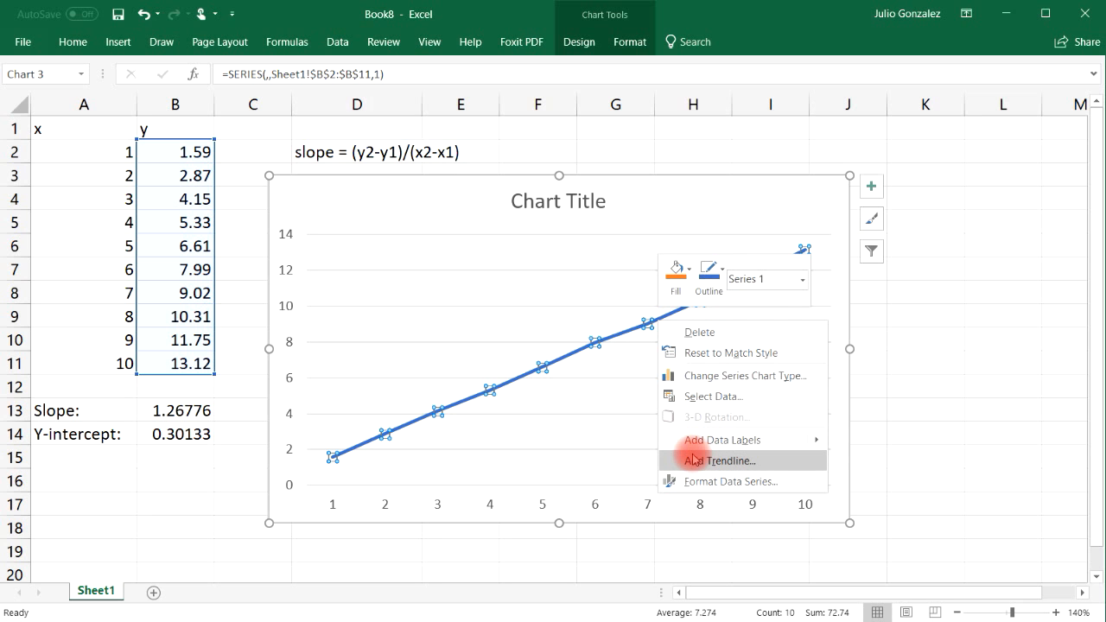
- Add a trendline showing equation y = 1.2678x + 0.3013 and R² = 0.9994
{"action": "left_click", "coordinate": [720, 460]}
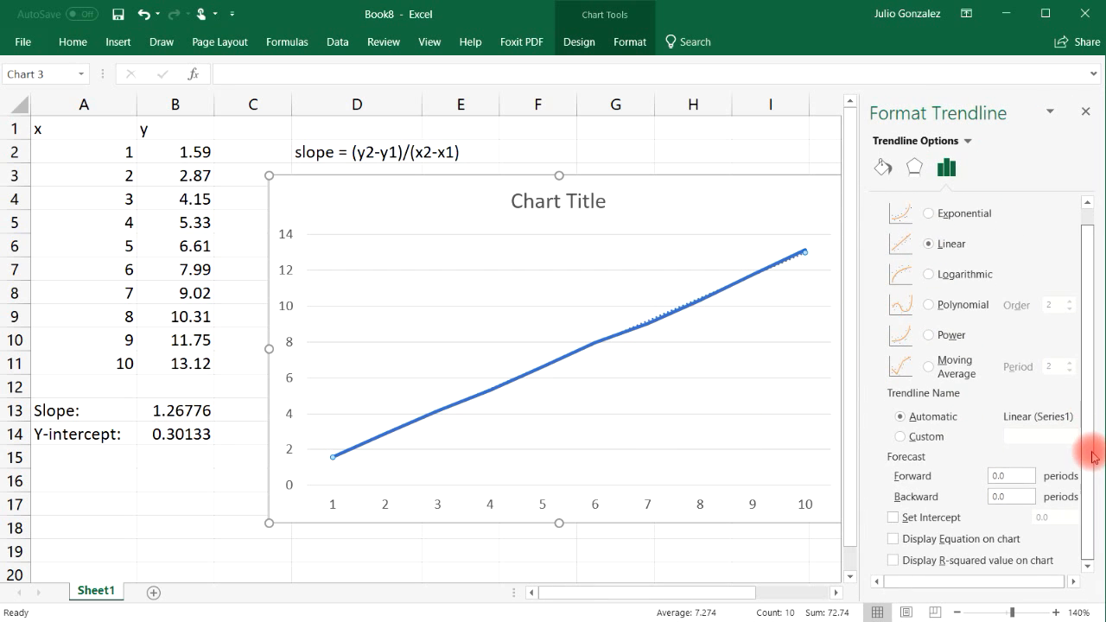
{"action": "left_click", "coordinate": [893, 539]}
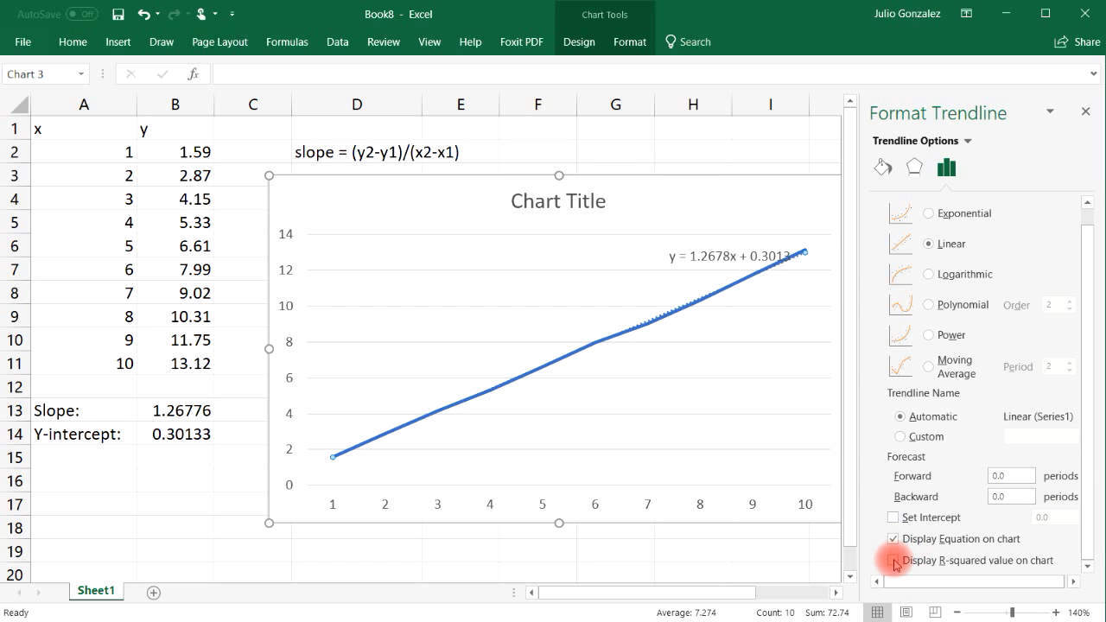
{"action": "left_click", "coordinate": [892, 560]}
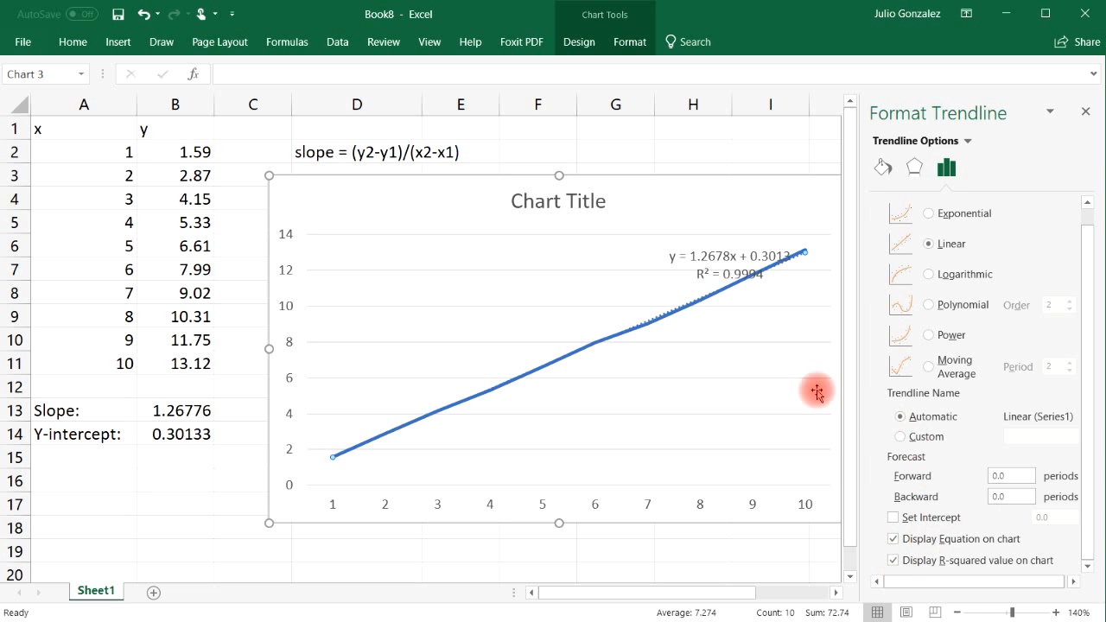
{"action": "left_click", "coordinate": [730, 259]}
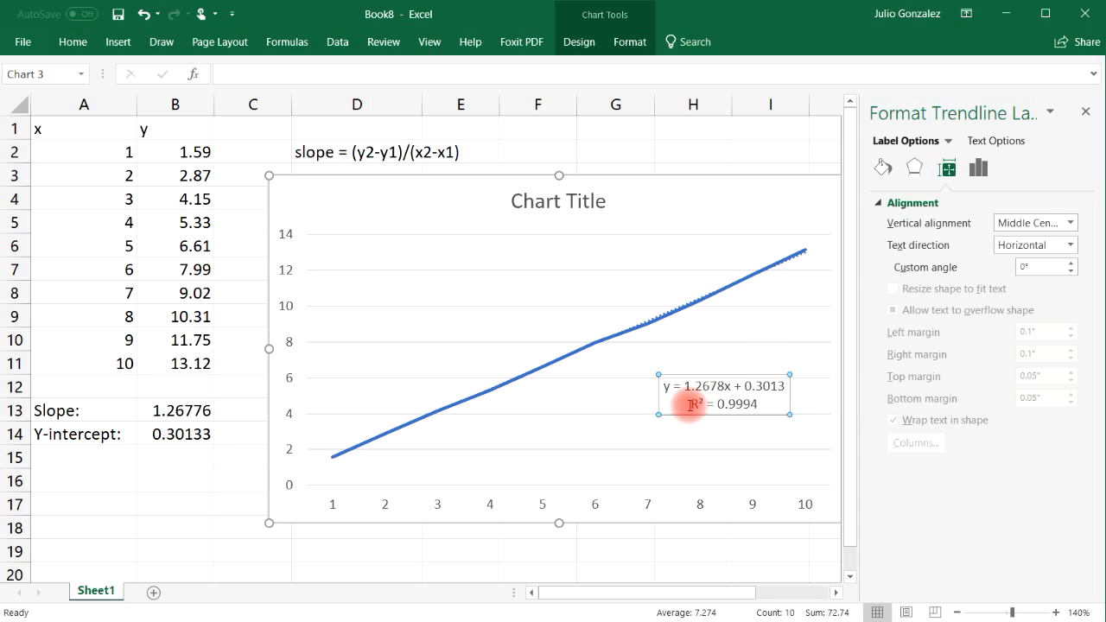
{"action": "mouse_move", "coordinate": [752, 393]}
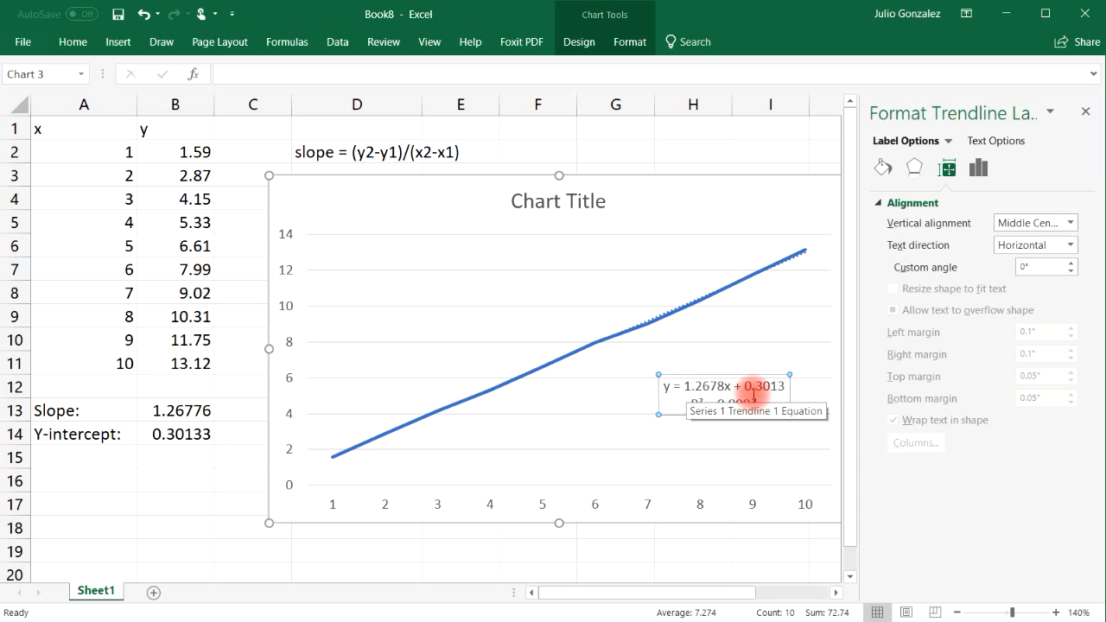
{"action": "mouse_move", "coordinate": [366, 441]}
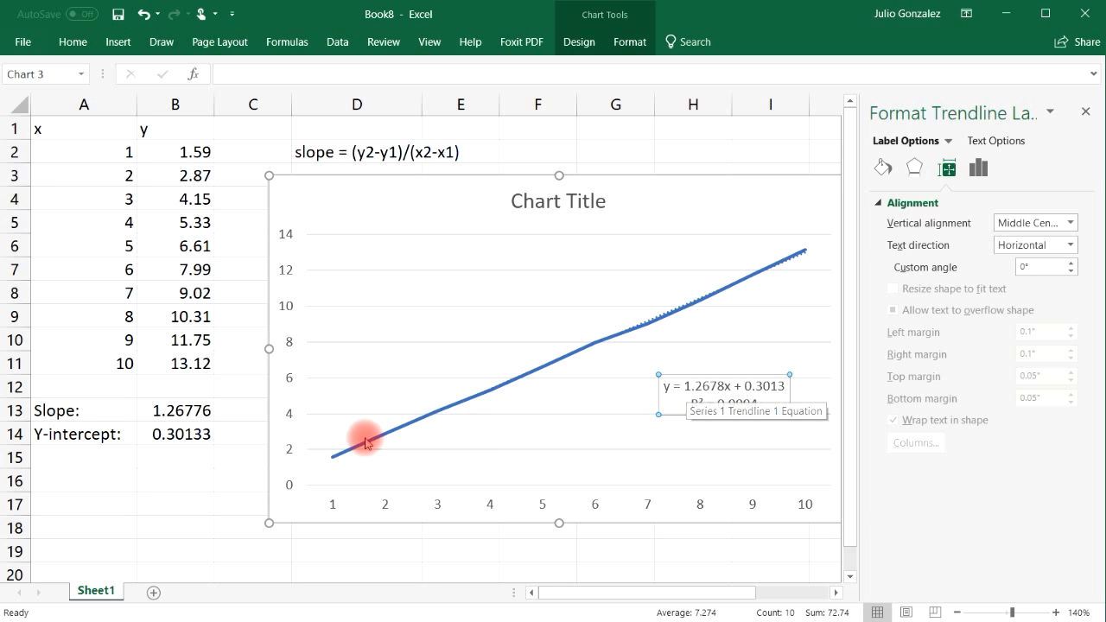
{"action": "left_click", "coordinate": [174, 409]}
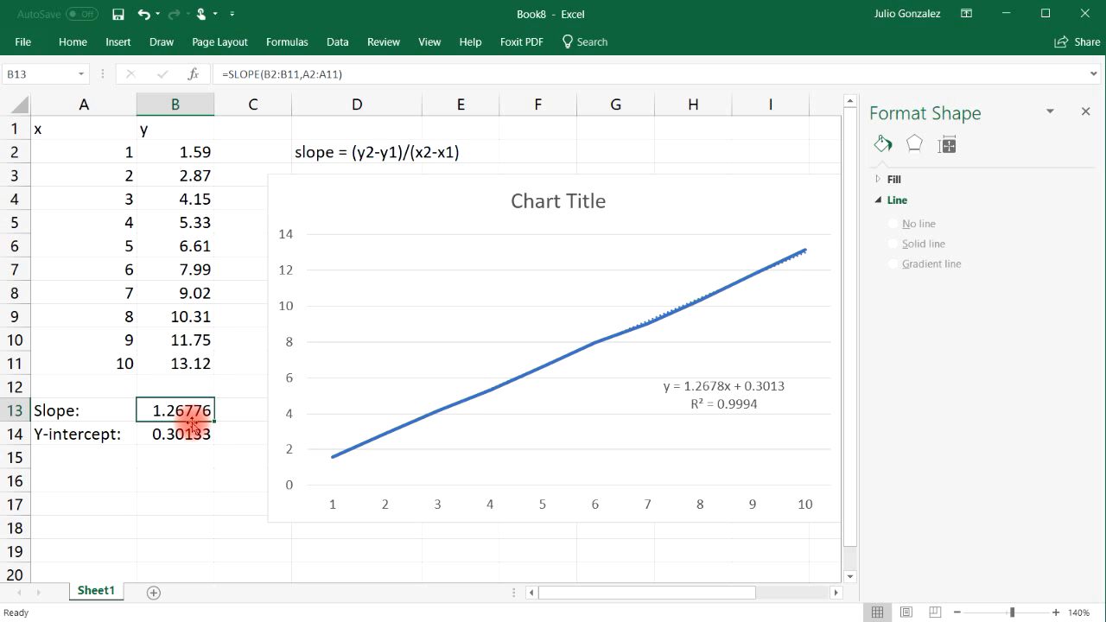
- Select the trendline equation label and close the Format Trendline Label pane
{"action": "left_click", "coordinate": [175, 434]}
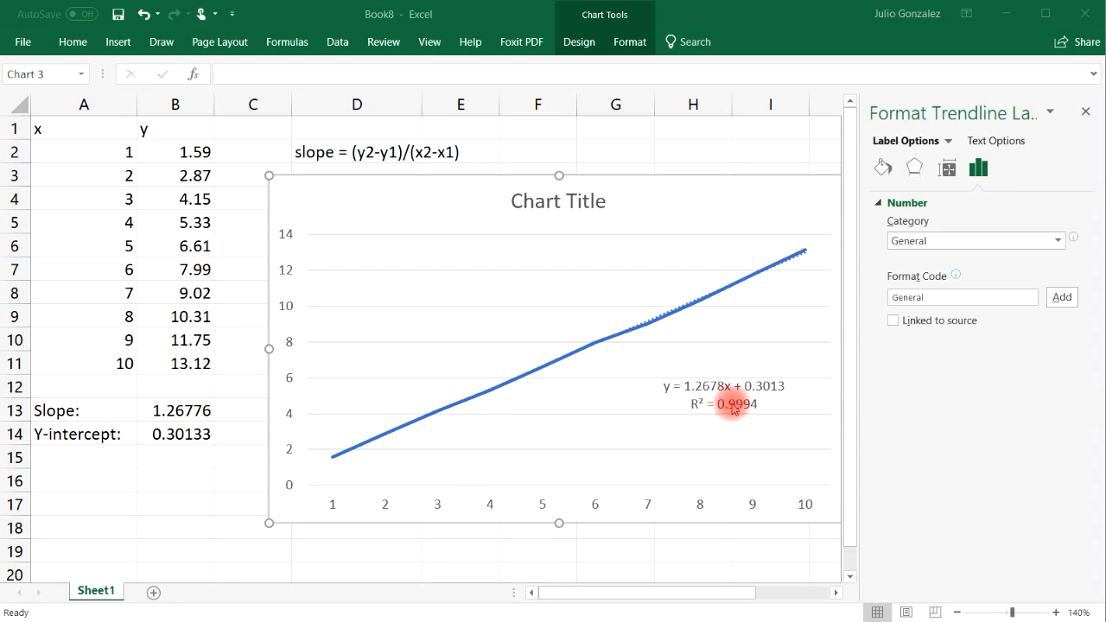
{"action": "left_click", "coordinate": [733, 404]}
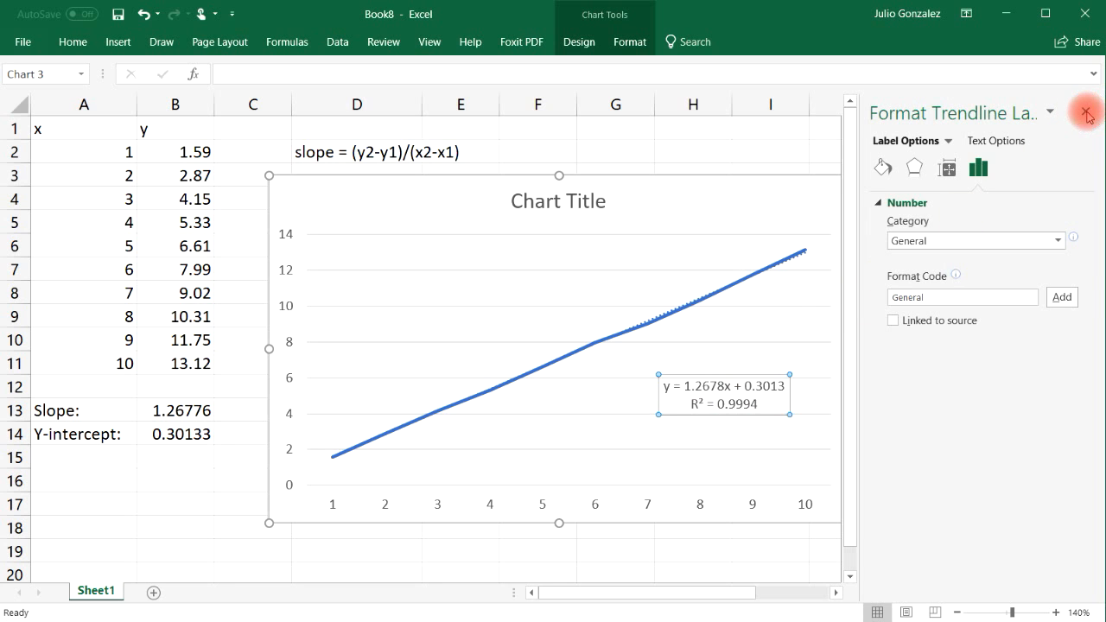
{"action": "left_click", "coordinate": [1086, 113]}
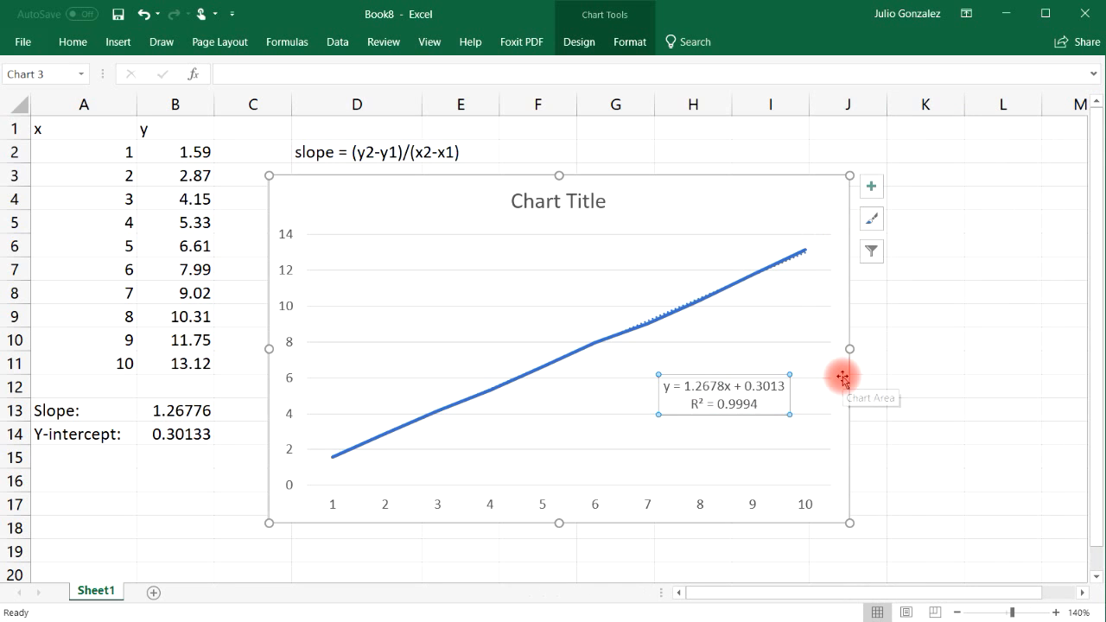
{"action": "left_click", "coordinate": [79, 479]}
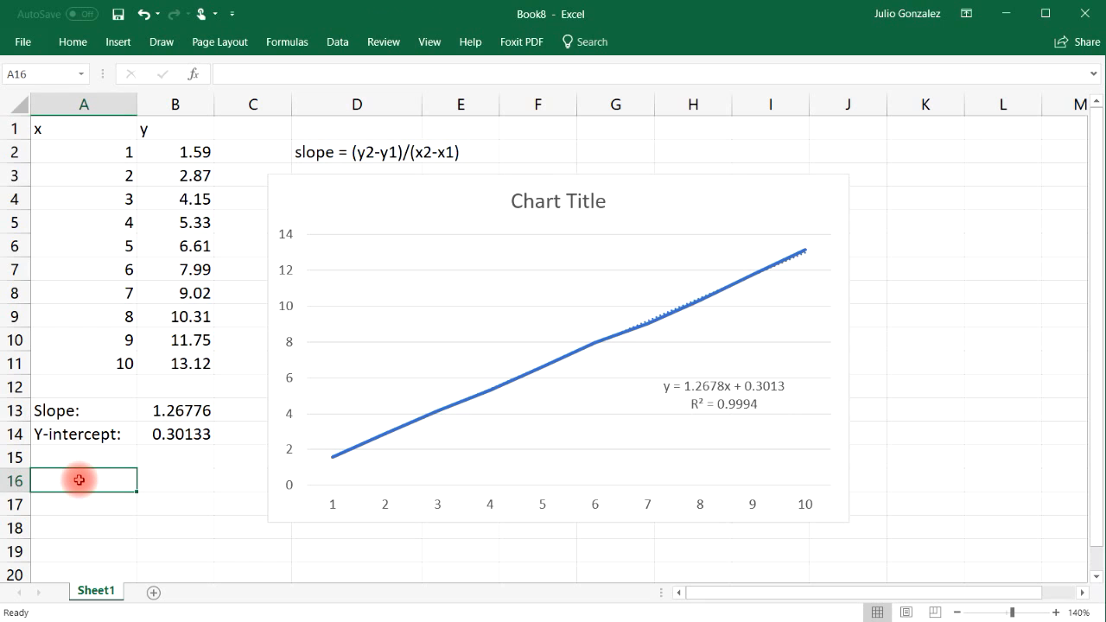
- Enter =SQRT(0.9994) in A16 to get the correlation coefficient 0.999699955
{"action": "type", "text": "=sqrt("}
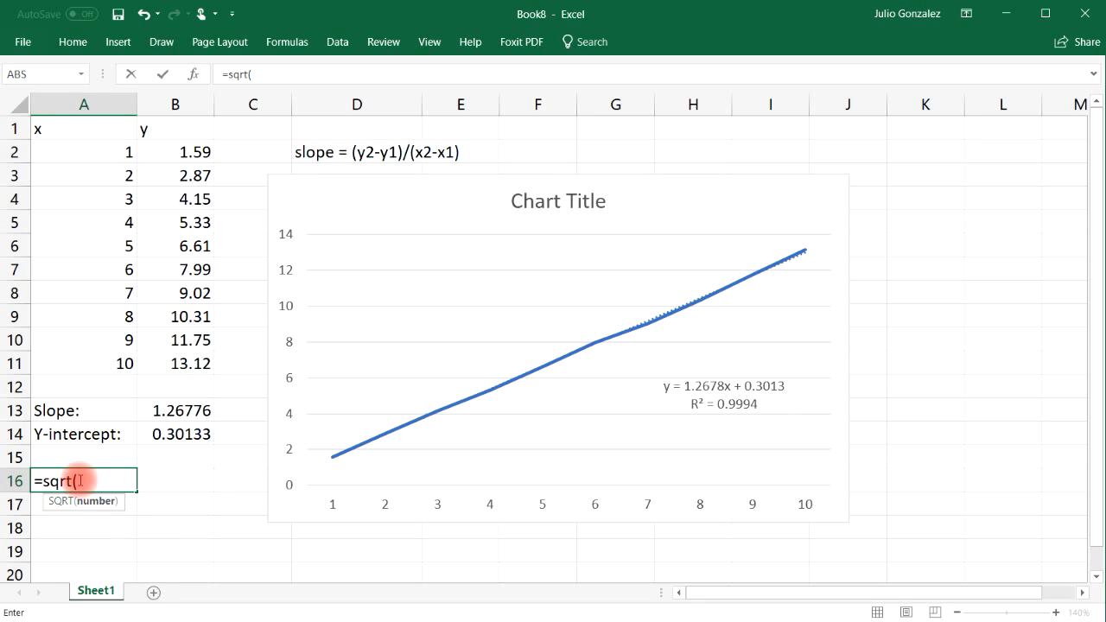
{"action": "type", "text": "0.999699955"}
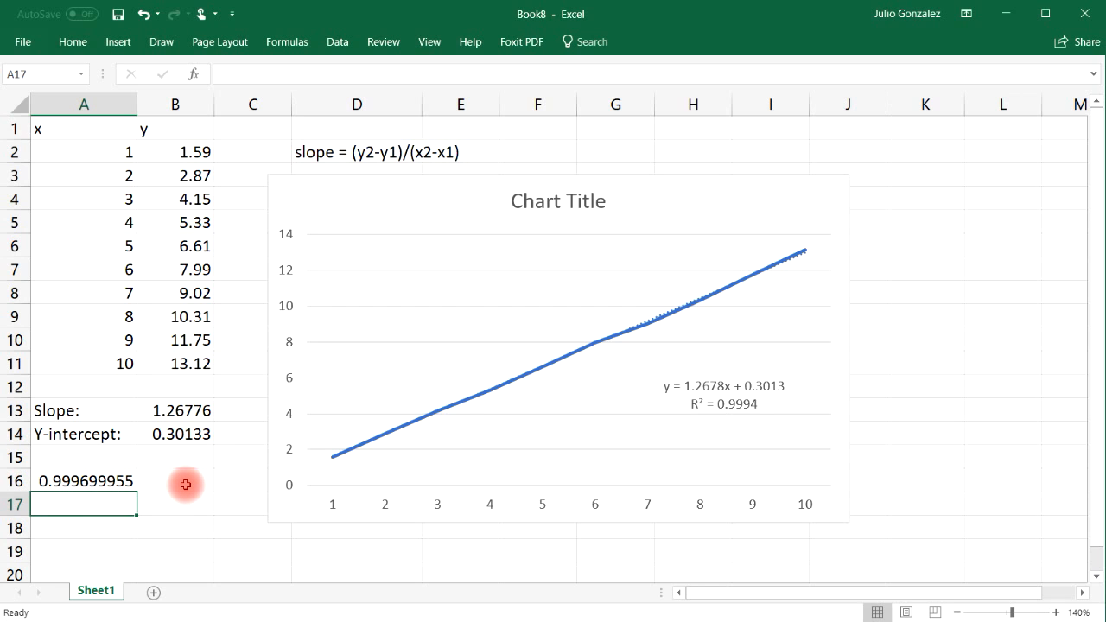
{"action": "left_click", "coordinate": [175, 480]}
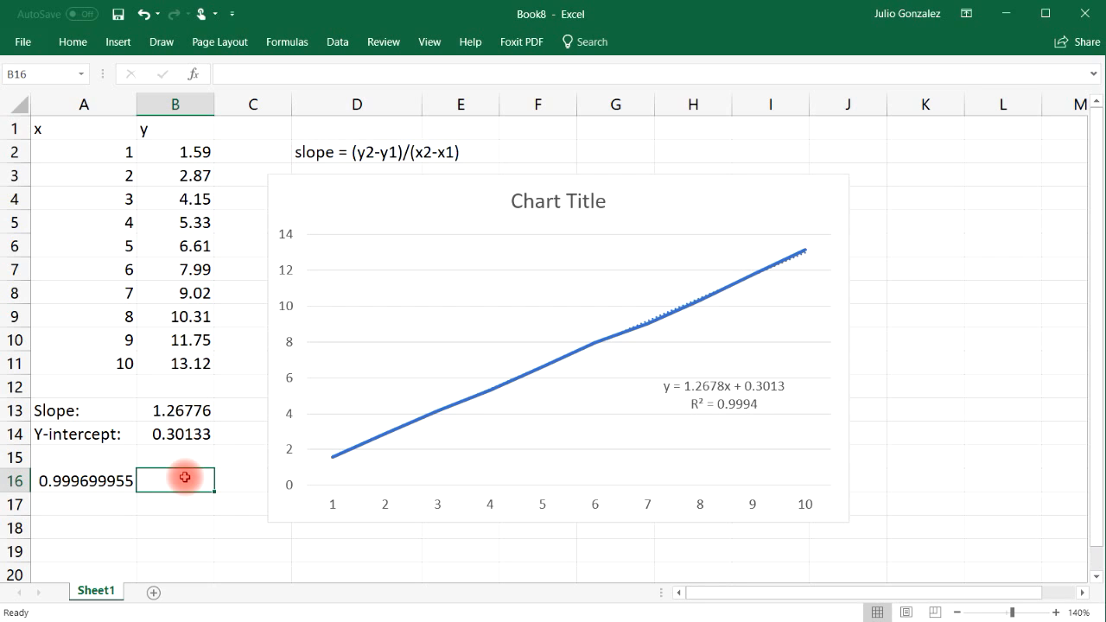
{"action": "mouse_move", "coordinate": [897, 267]}
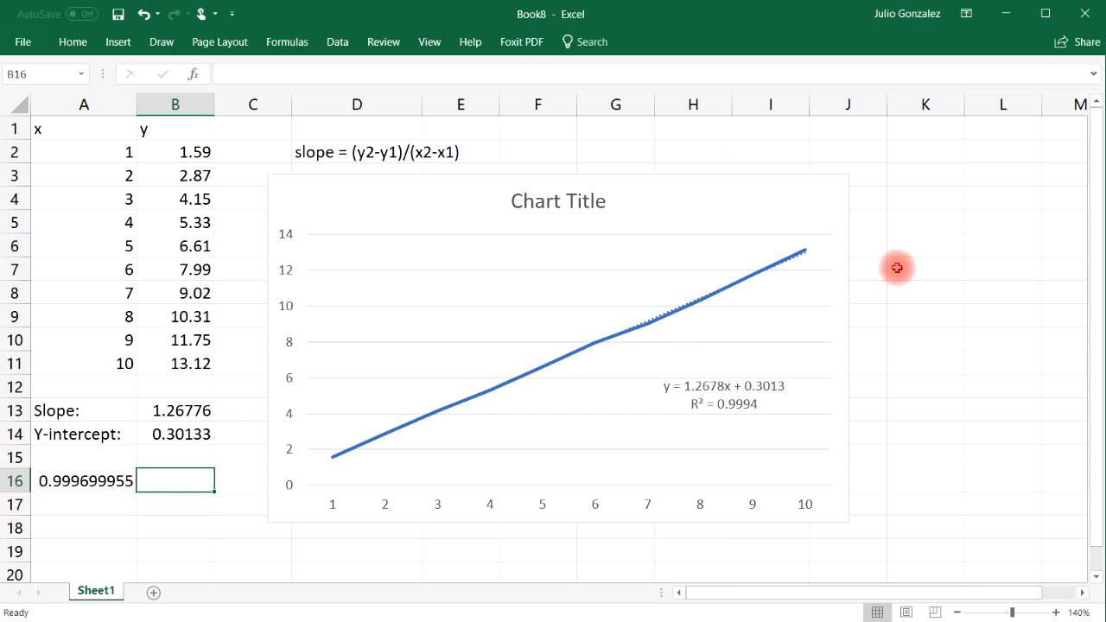
{"action": "mouse_move", "coordinate": [301, 492]}
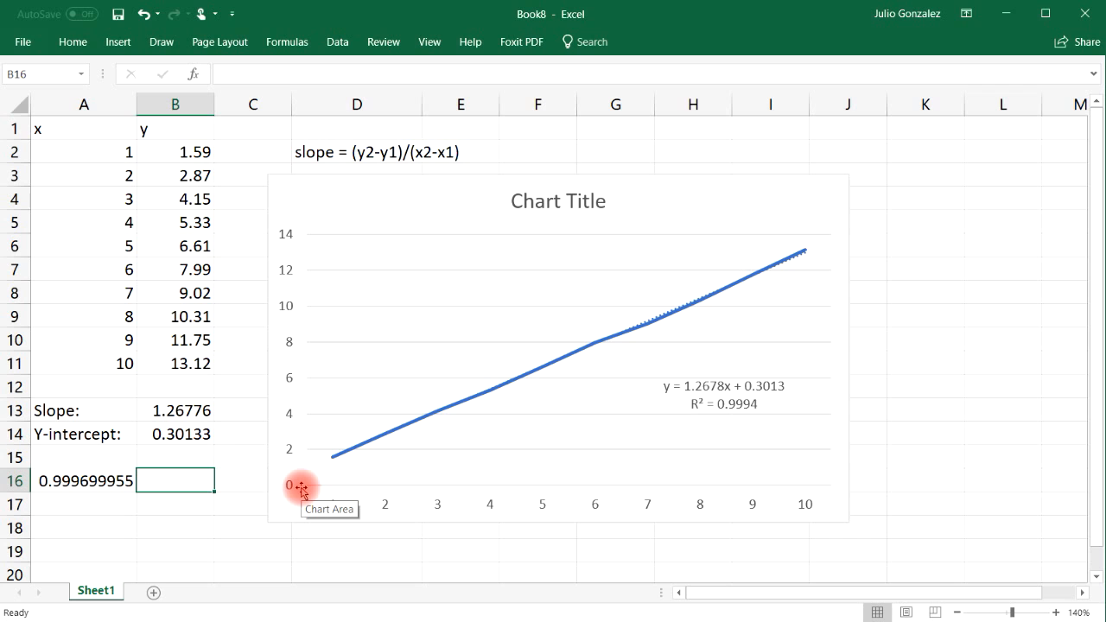
{"action": "mouse_move", "coordinate": [771, 408]}
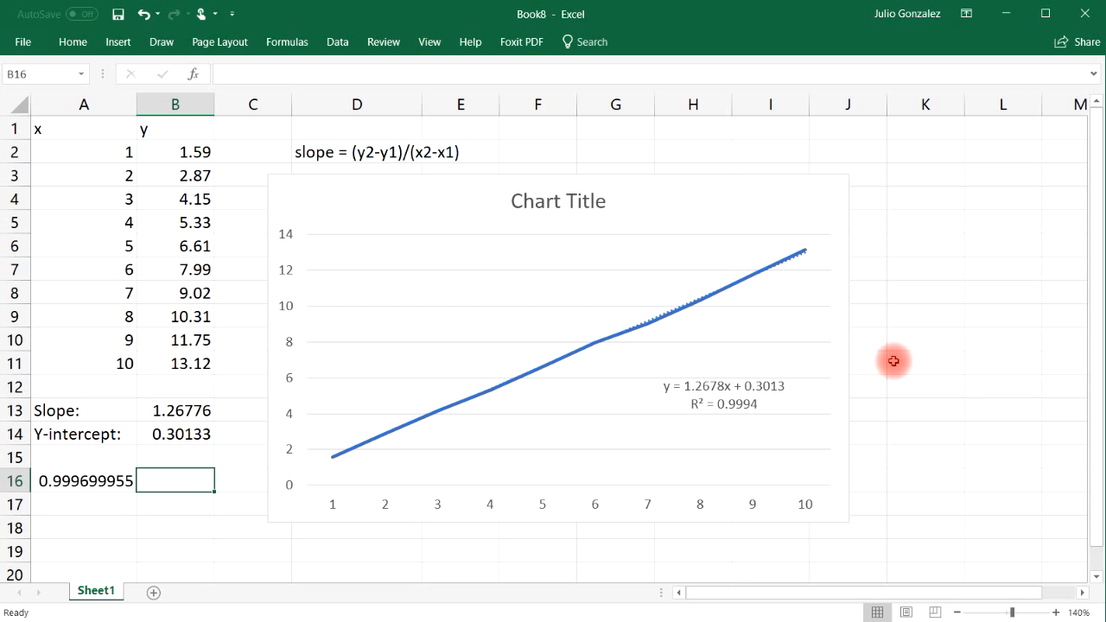
{"action": "mouse_move", "coordinate": [80, 324]}
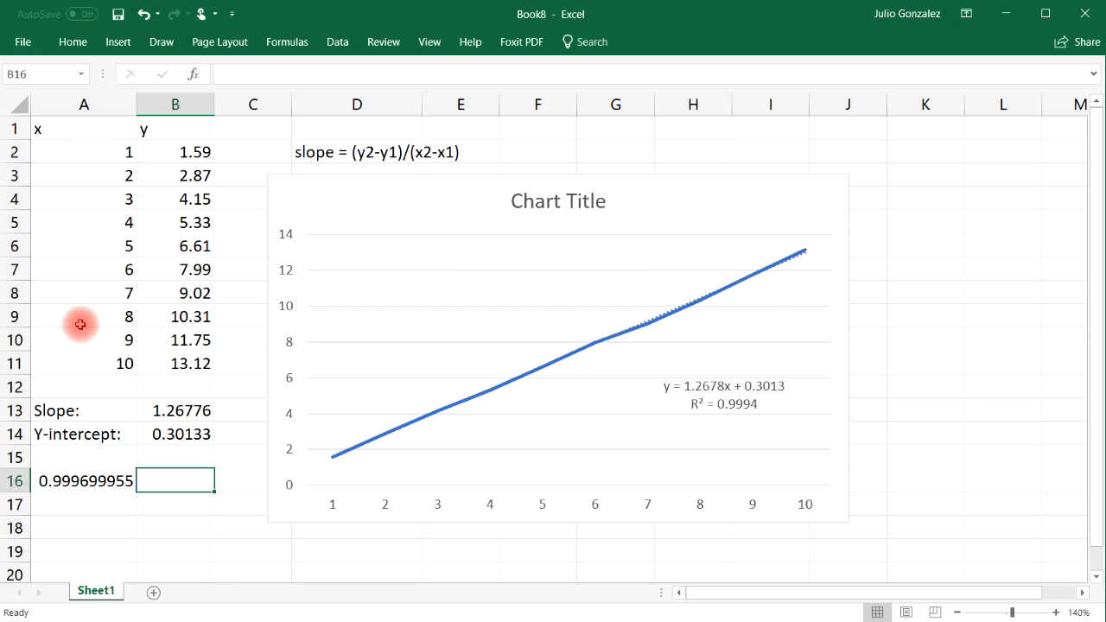